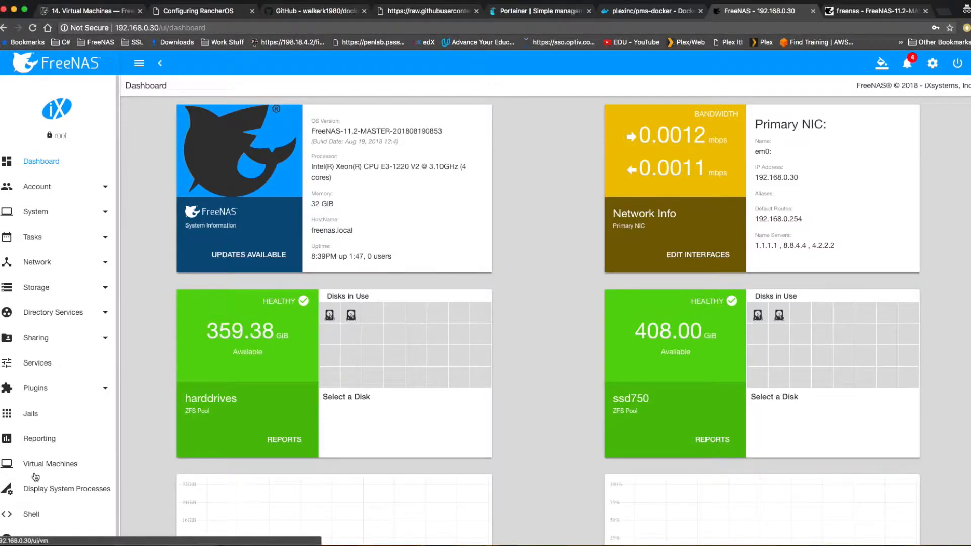
Start a new virtual machine wizard and choose Docker Host as the wizard type
click(51, 463)
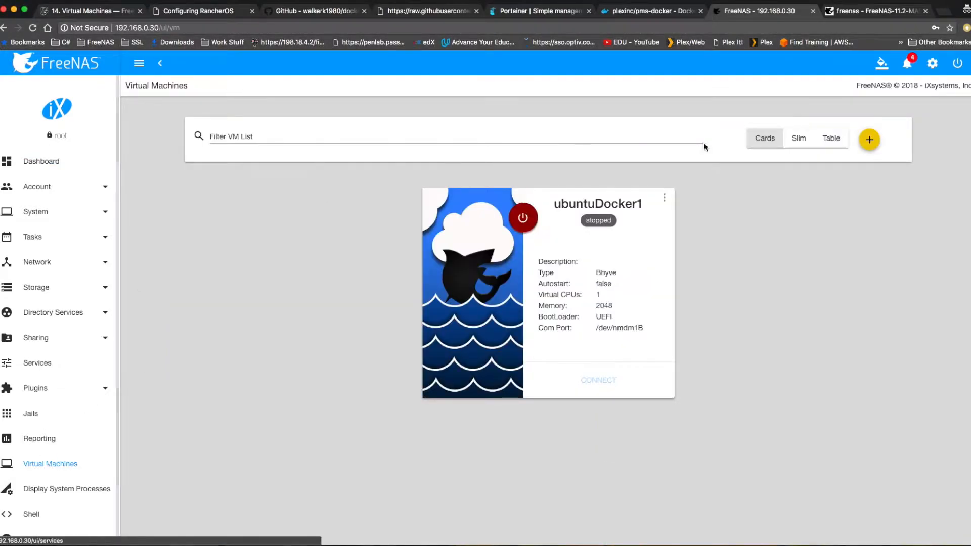
click(869, 139)
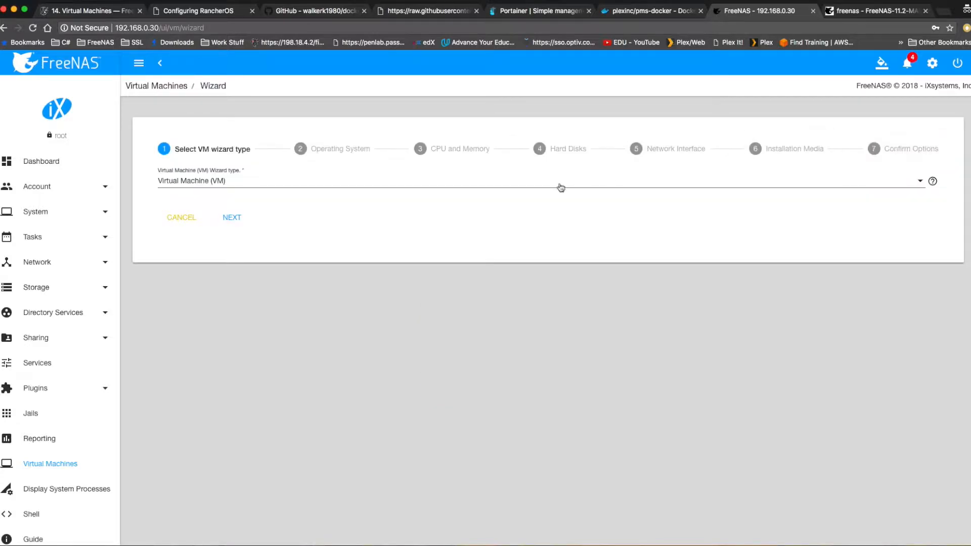
click(545, 180)
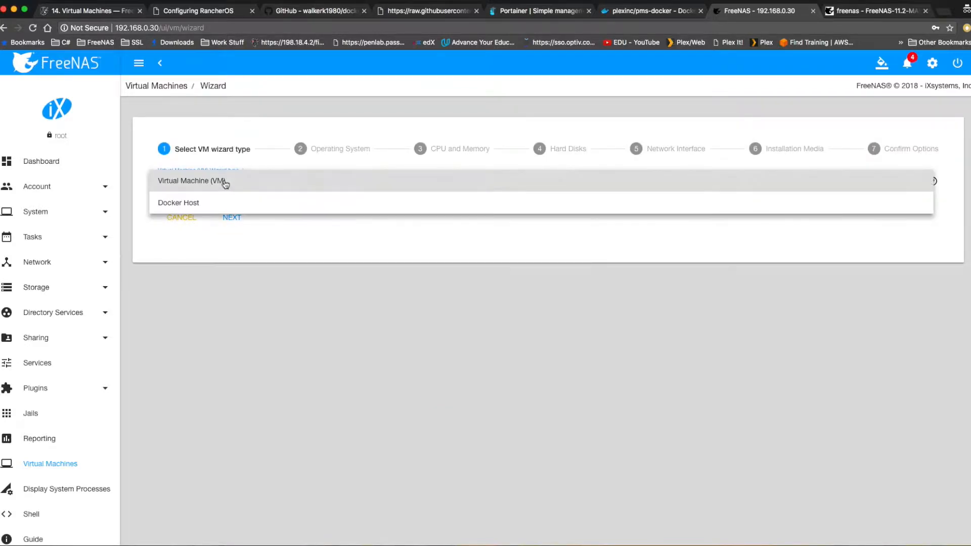
click(178, 203)
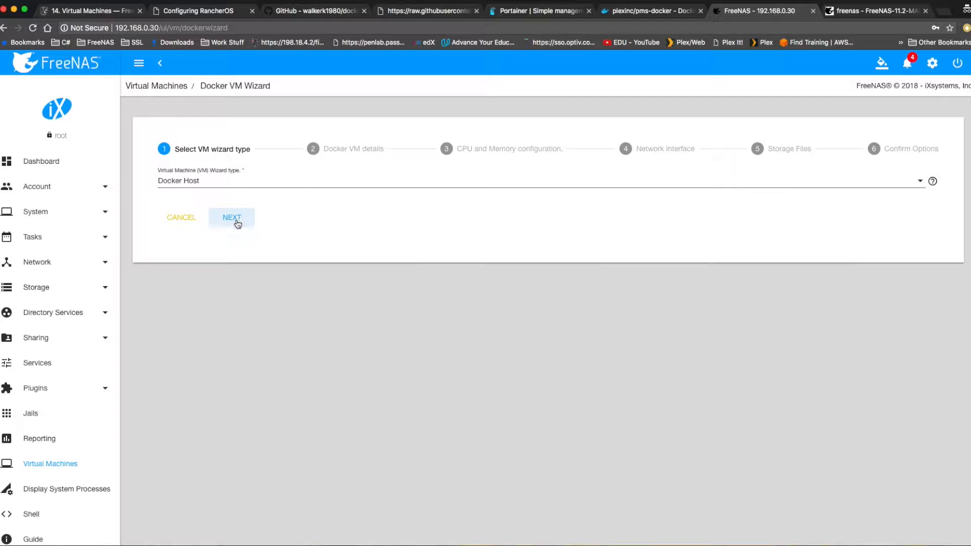
Name the Docker VM rancher0 and give it 2 virtual CPUs and 4096 MiB memory
click(231, 217)
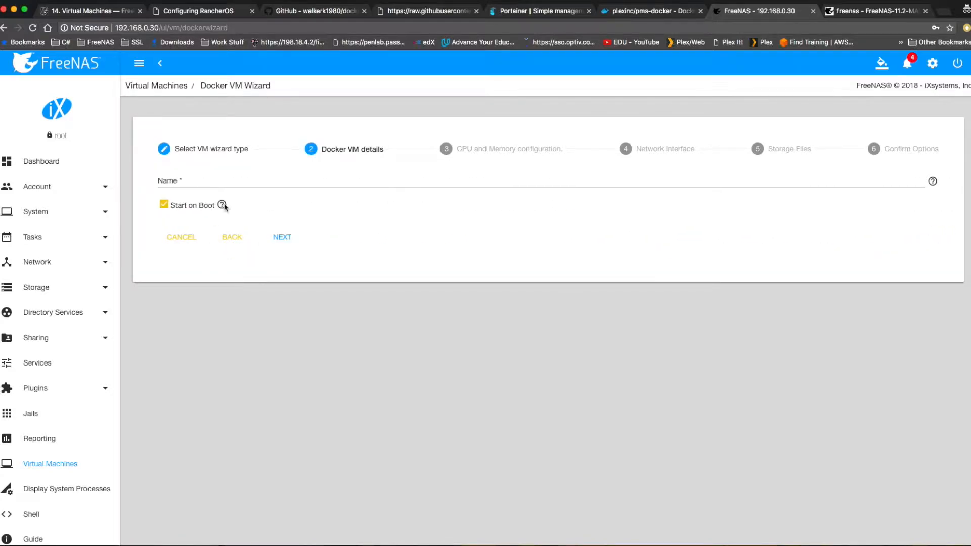
text(rancher)
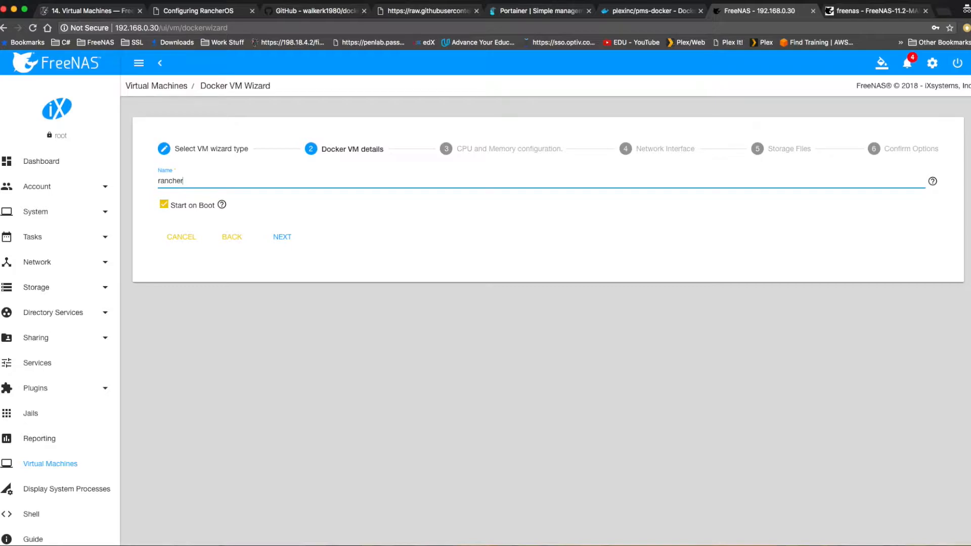
text(0)
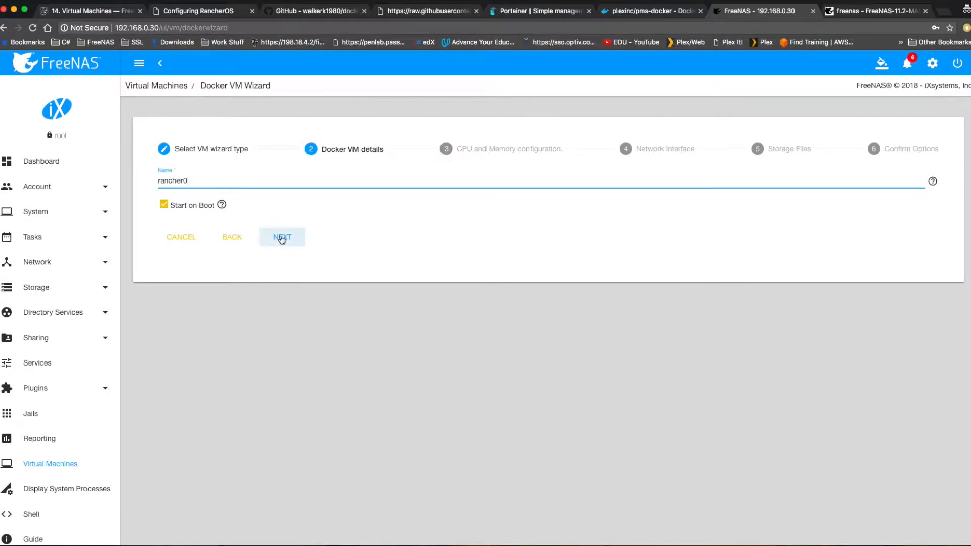
click(282, 236)
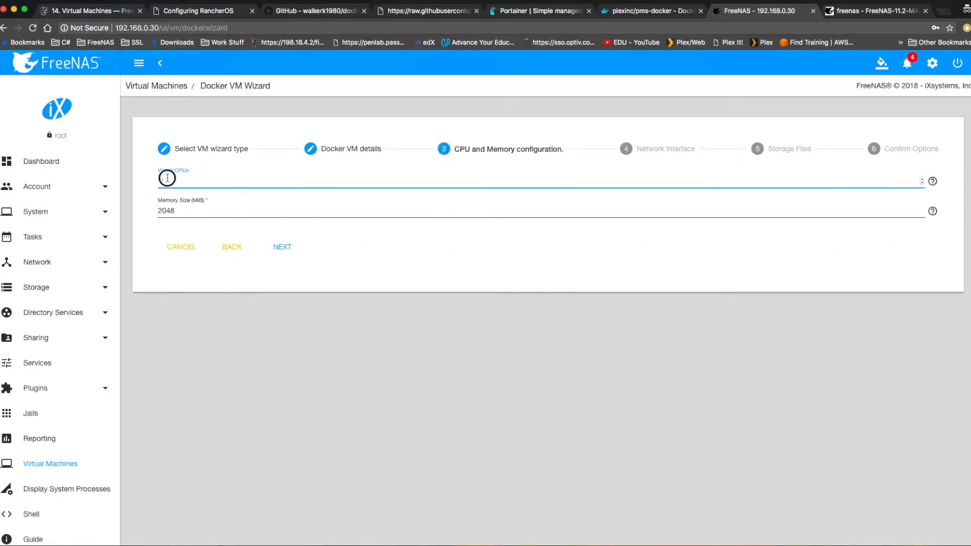
text(2)
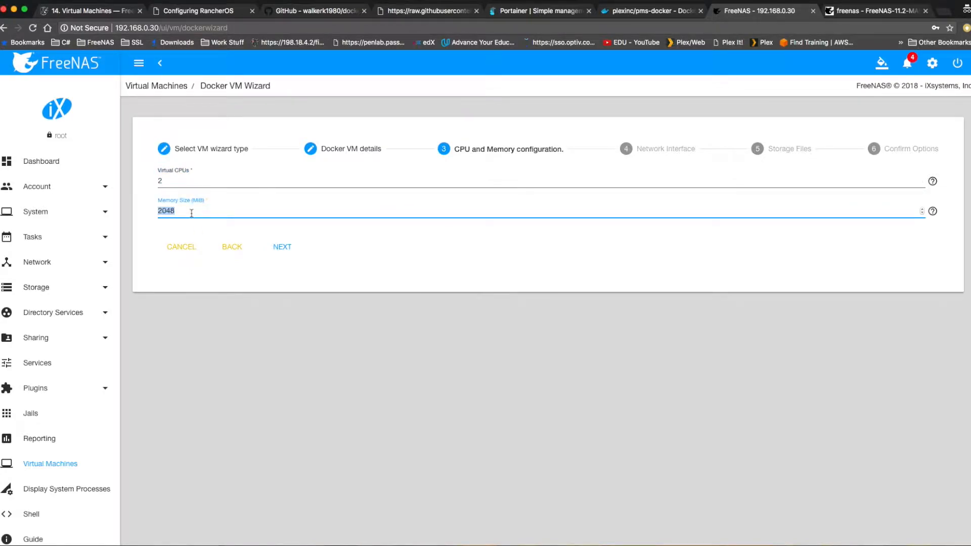
text(4096)
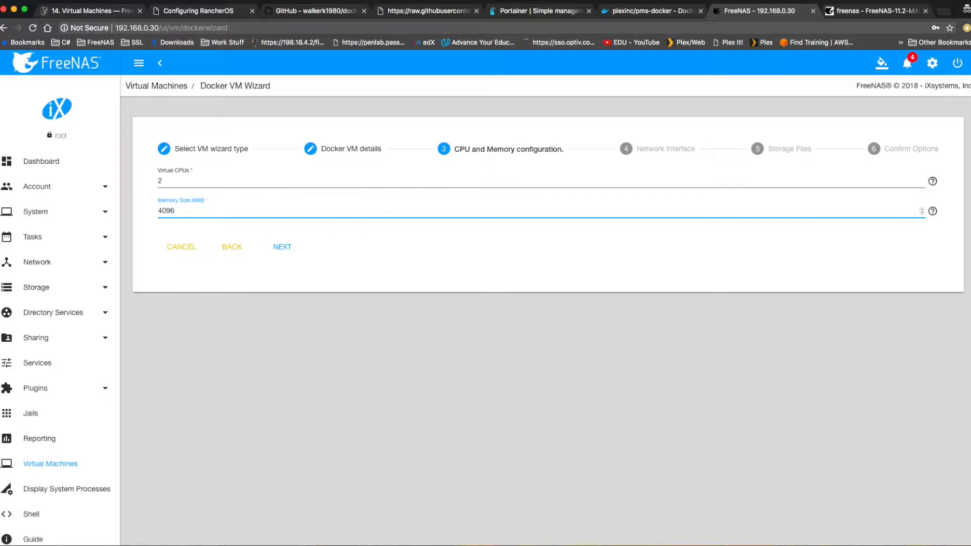
mouse_move(337, 333)
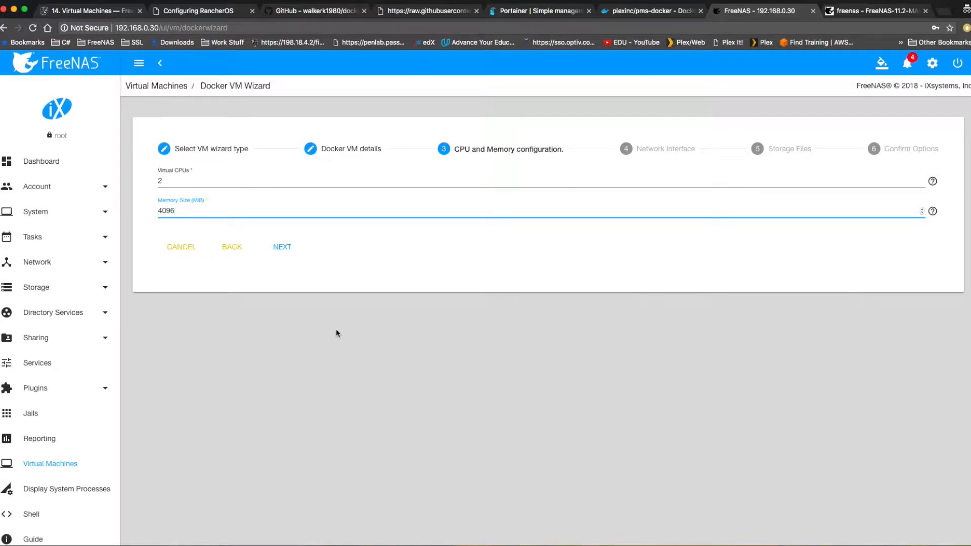
Attach the VM's network adapter to em0 and continue to storage settings
click(282, 247)
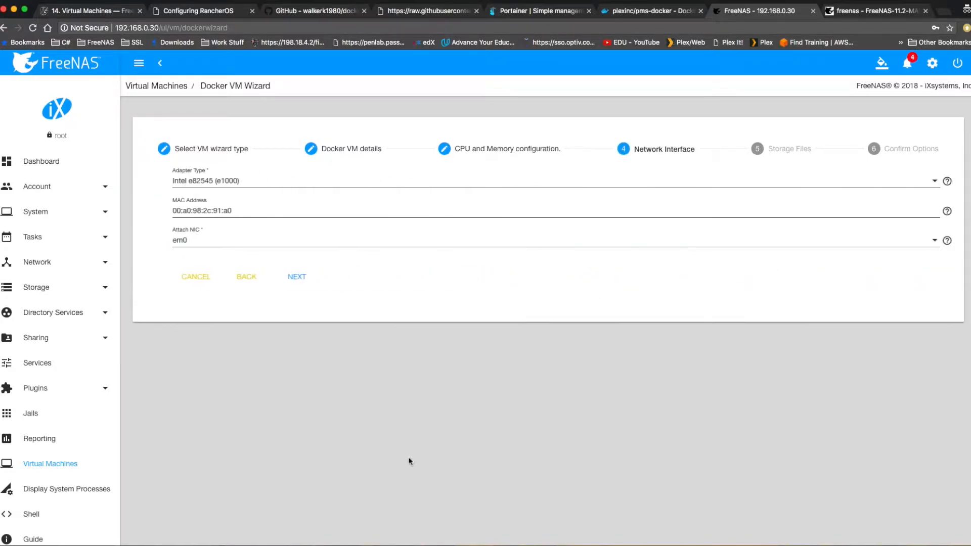
click(551, 241)
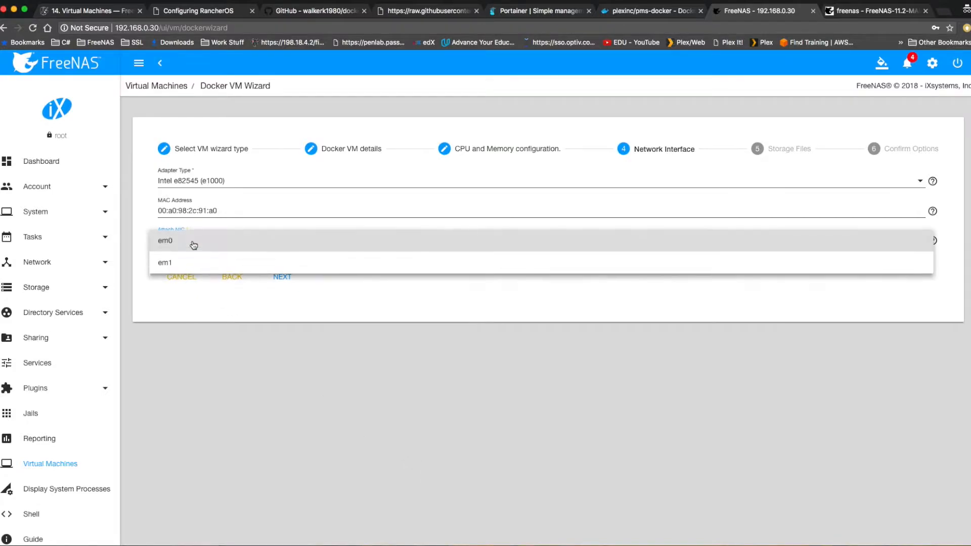
mouse_move(178, 241)
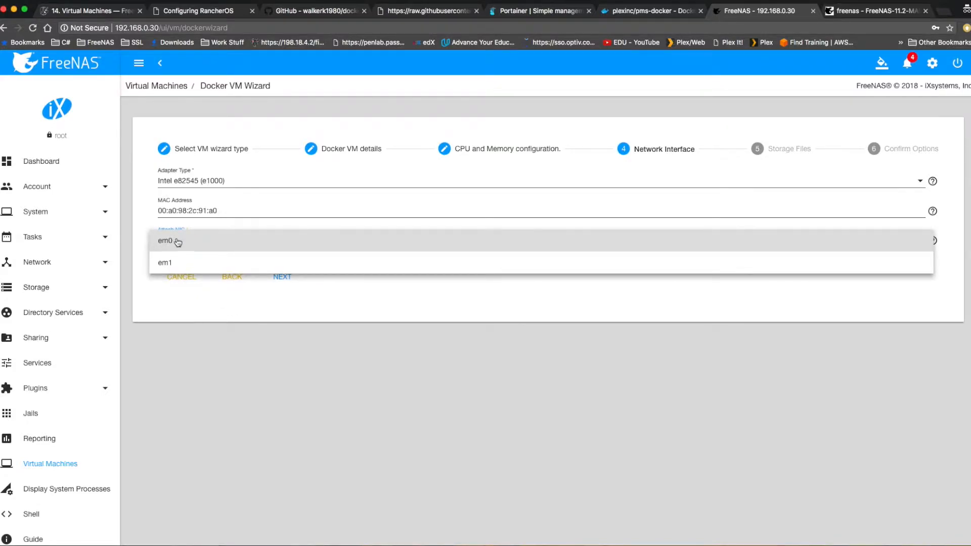
mouse_move(188, 244)
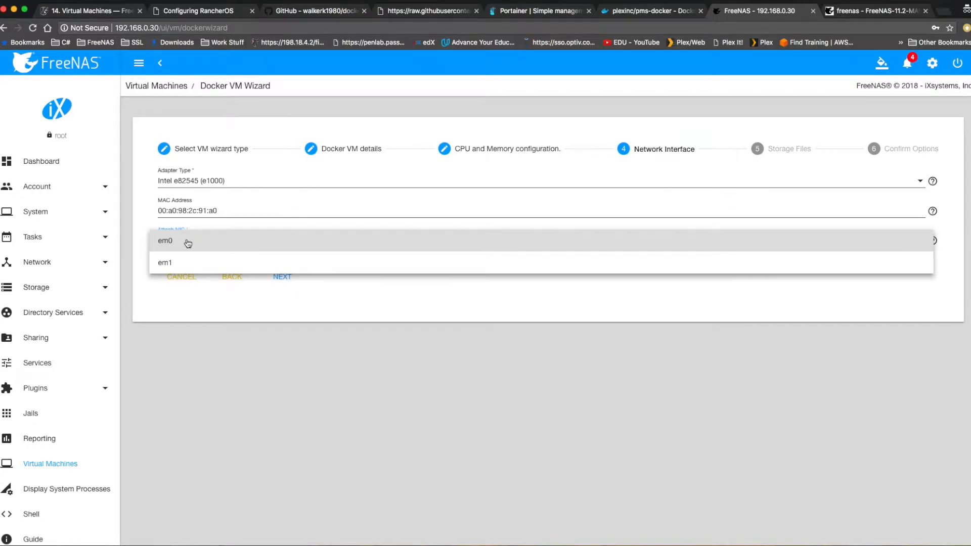
click(165, 240)
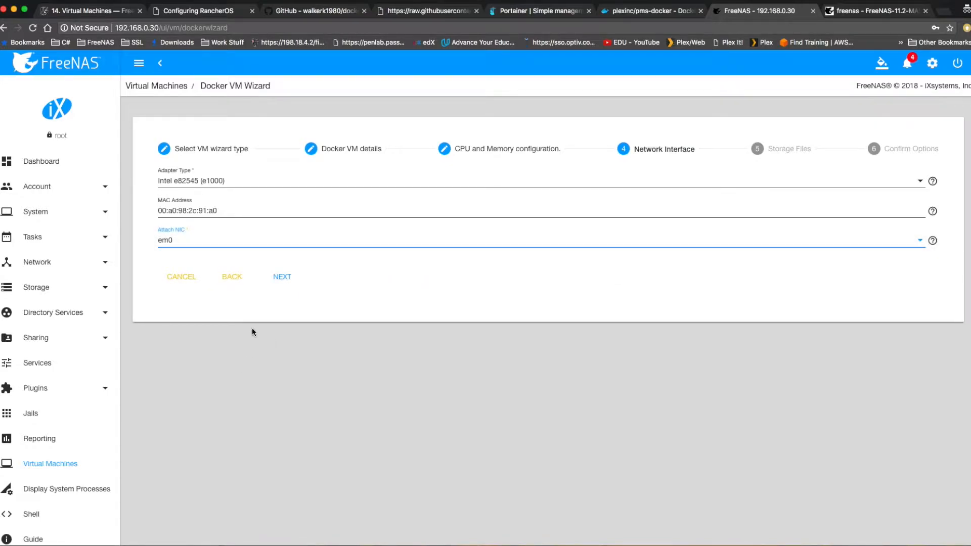
click(282, 277)
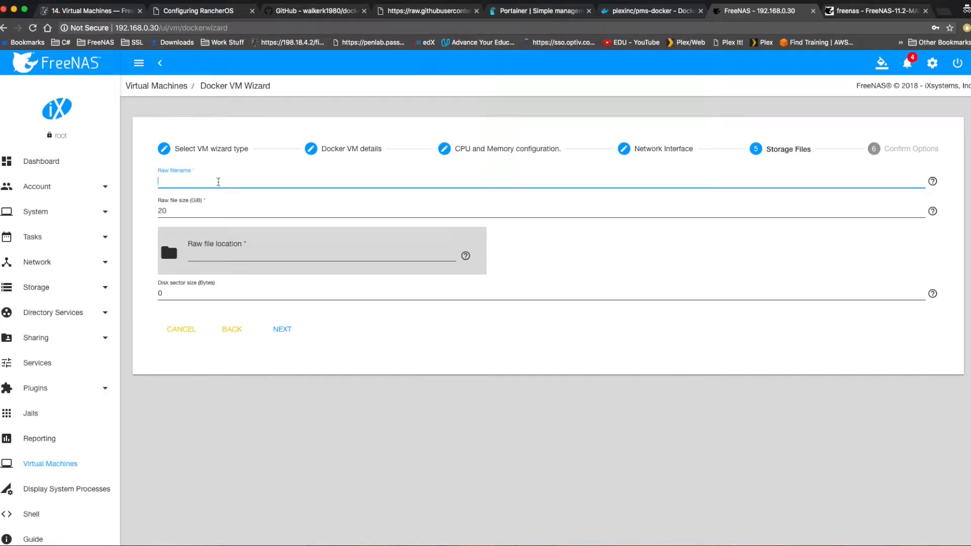
Name the raw disk file rancheros and locate it in /mnt/ssd750/vm
text(ranch)
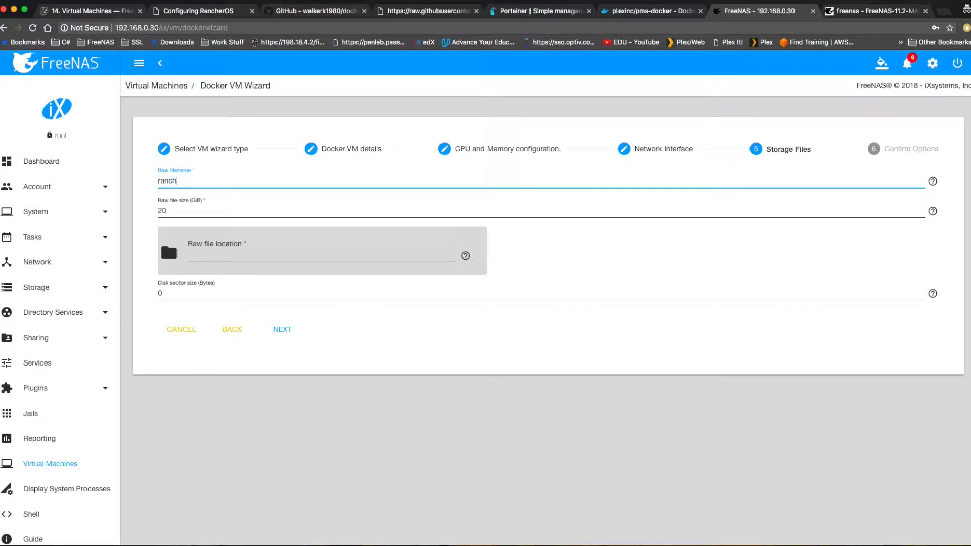
text(eros)
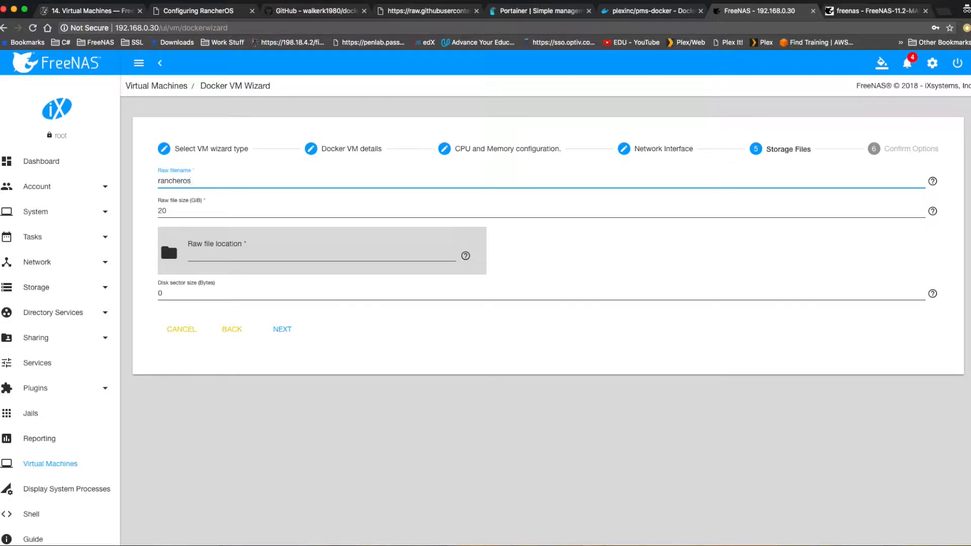
click(282, 329)
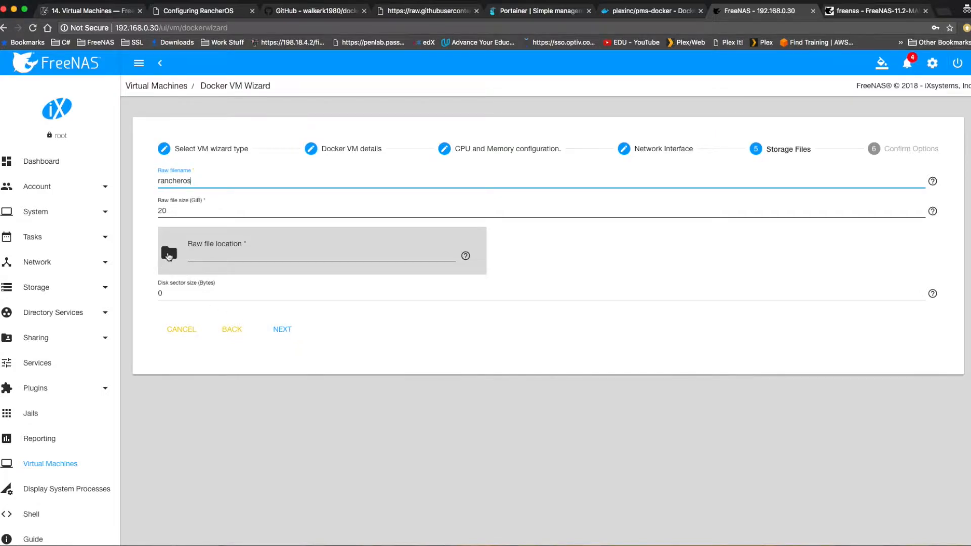
click(168, 255)
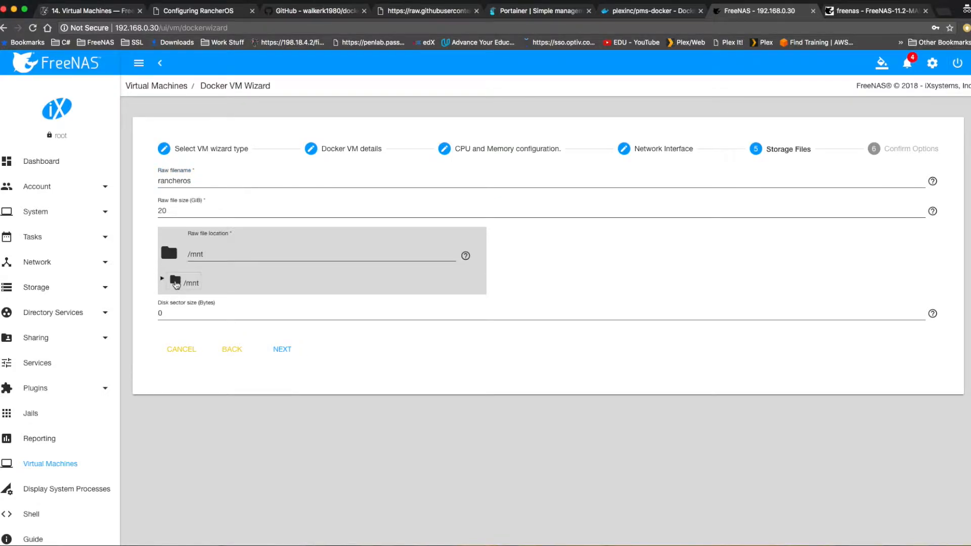
click(162, 283)
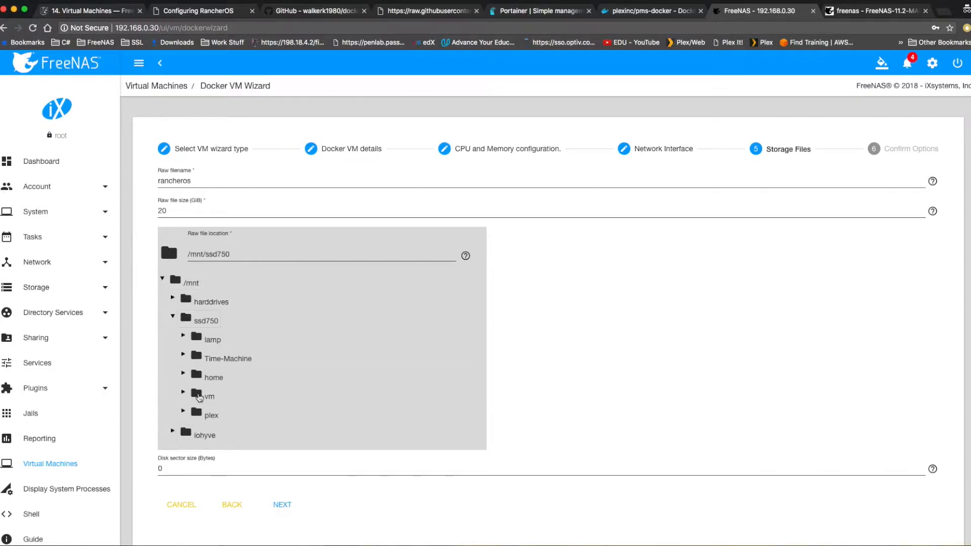
click(209, 397)
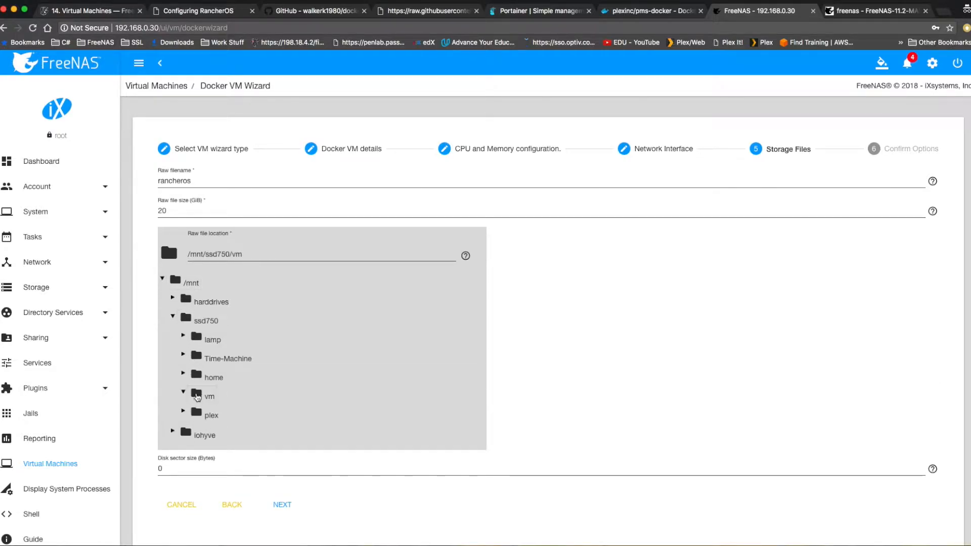
click(283, 504)
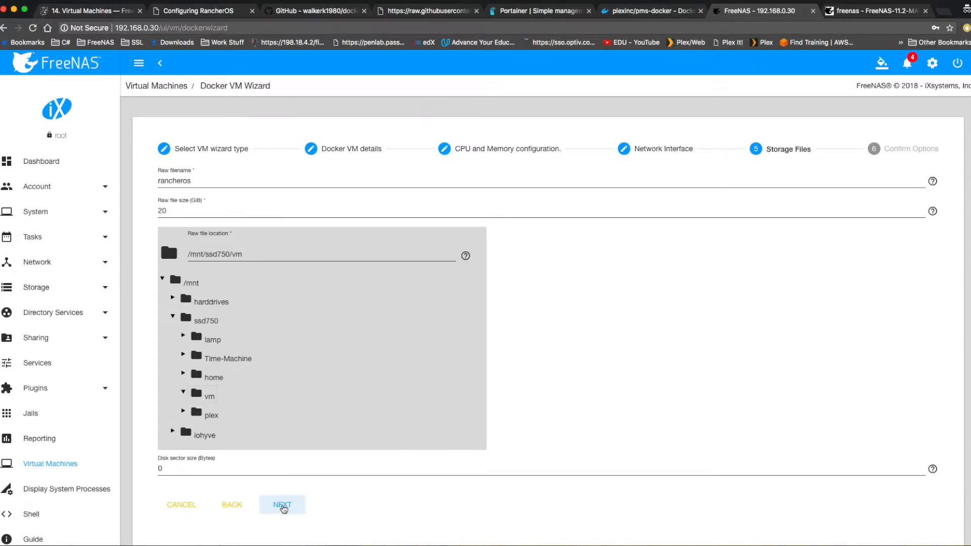
Review the Docker Summary and submit the rancher0 VM for creation
click(282, 505)
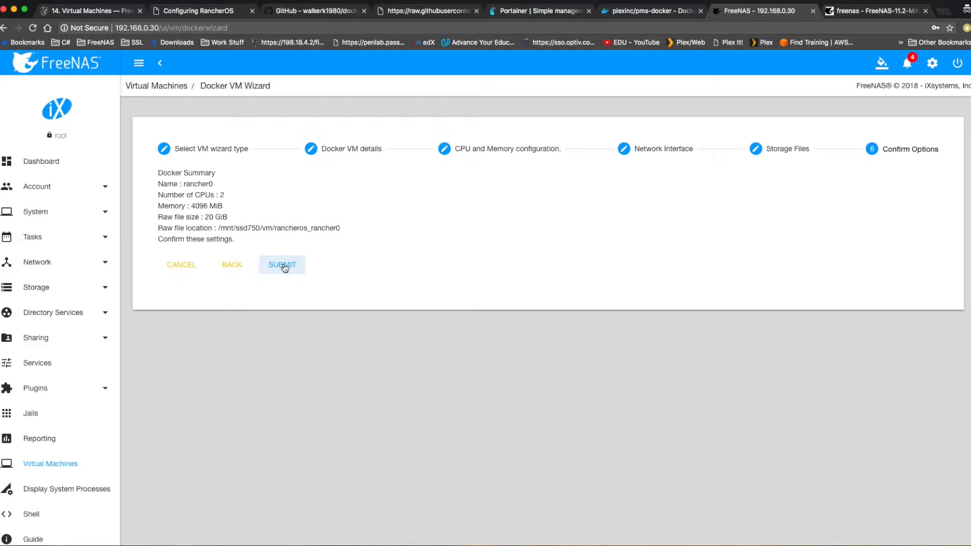
click(283, 264)
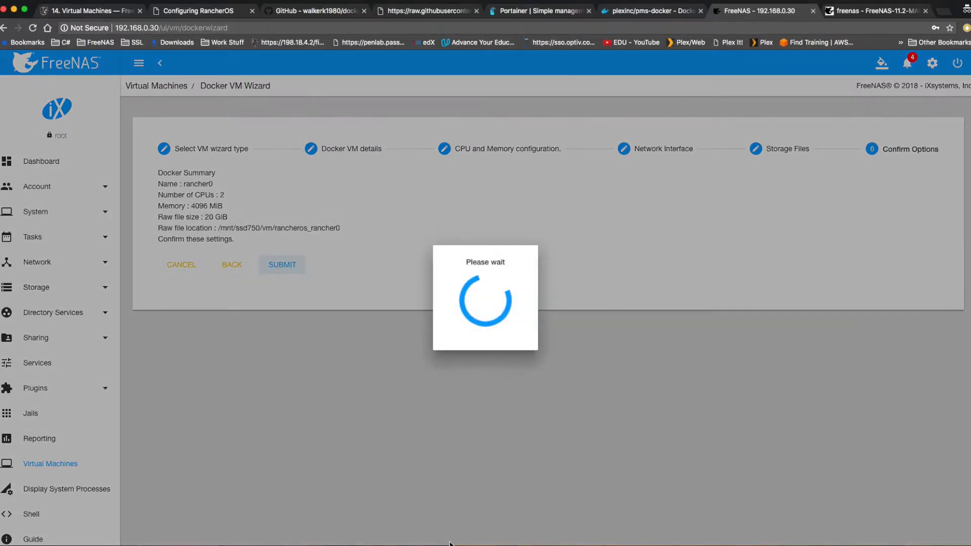
click(283, 264)
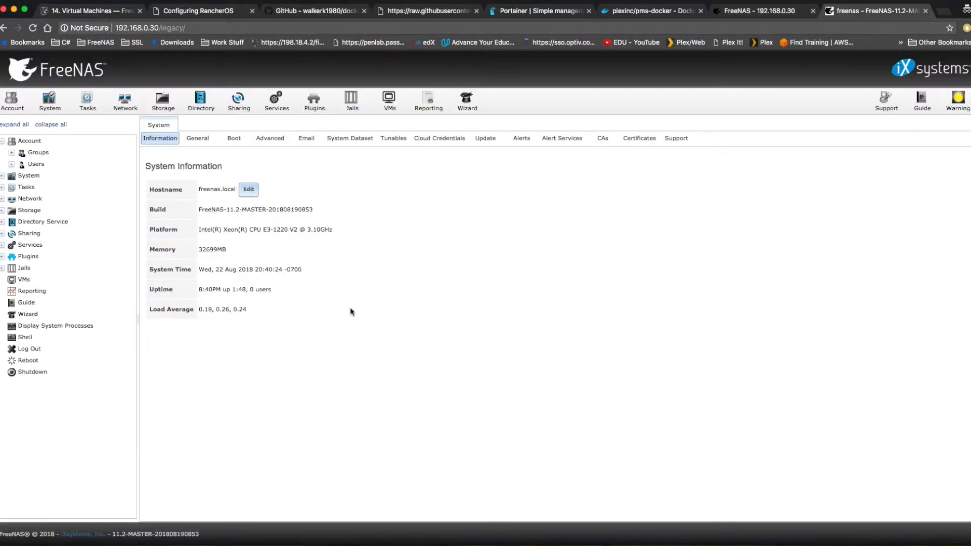
Show rancher0's device list in the legacy VM page and select its RAW disk device
click(23, 280)
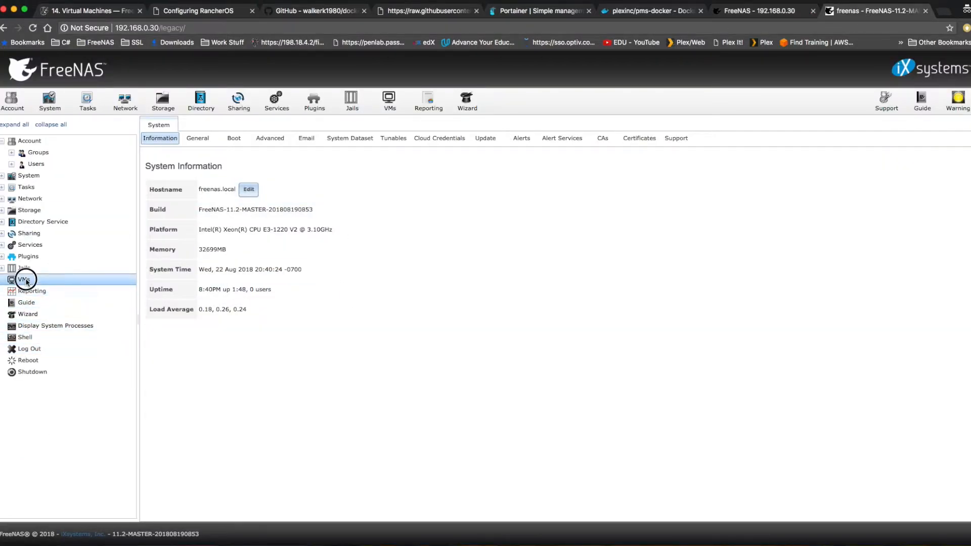
click(23, 279)
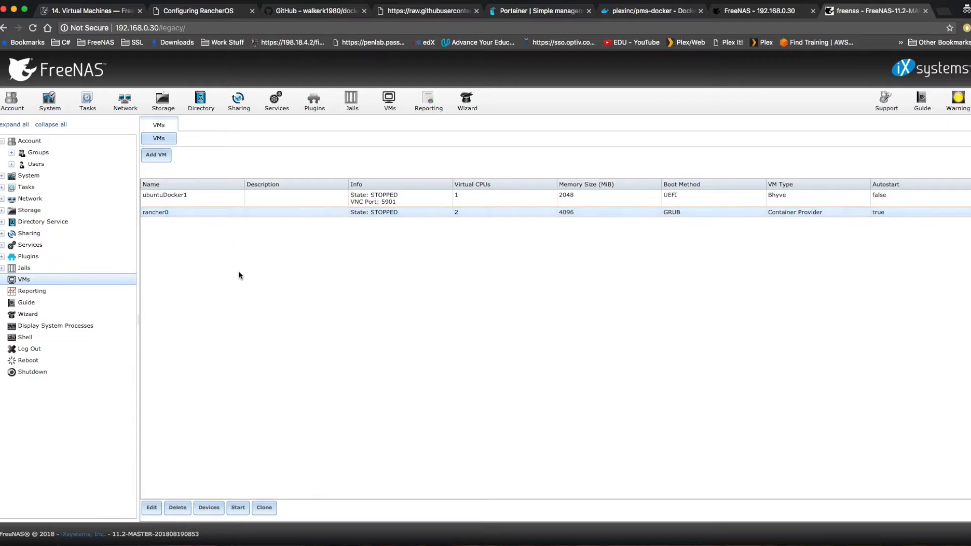
mouse_move(208, 507)
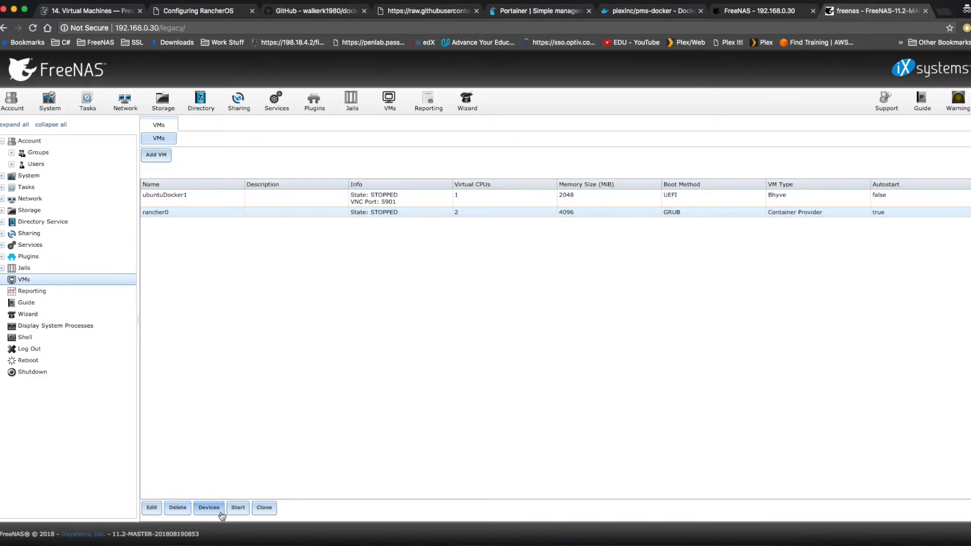
click(208, 507)
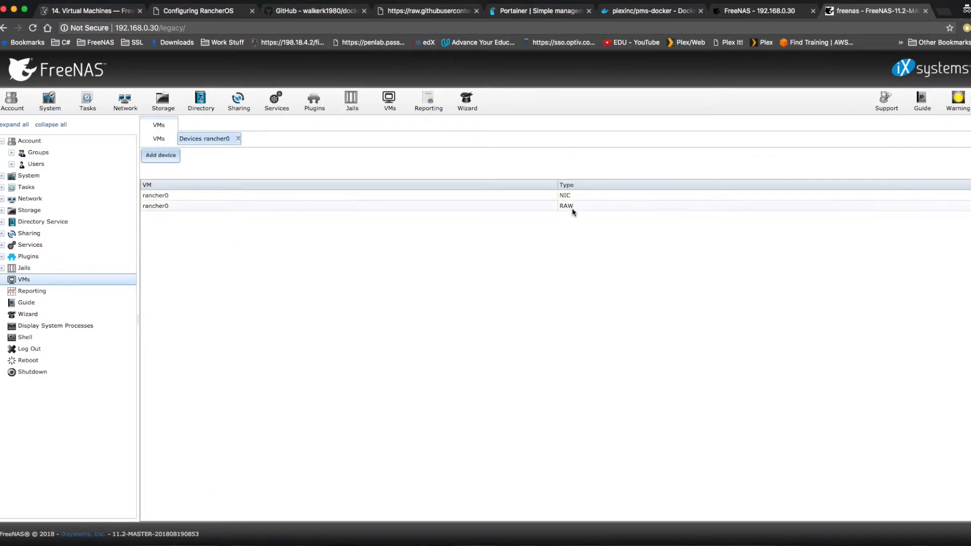
click(565, 205)
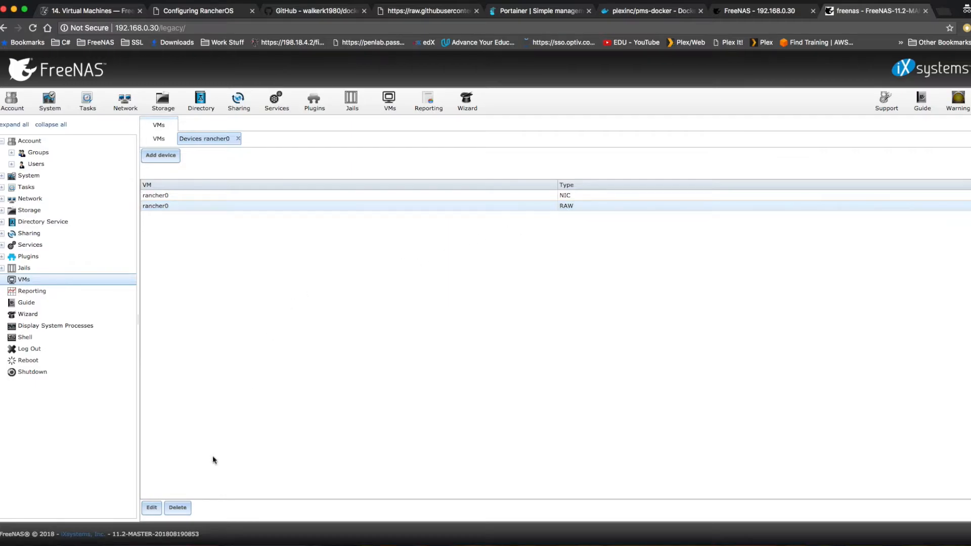
Edit the RAW disk device and enter a new disk password
click(151, 507)
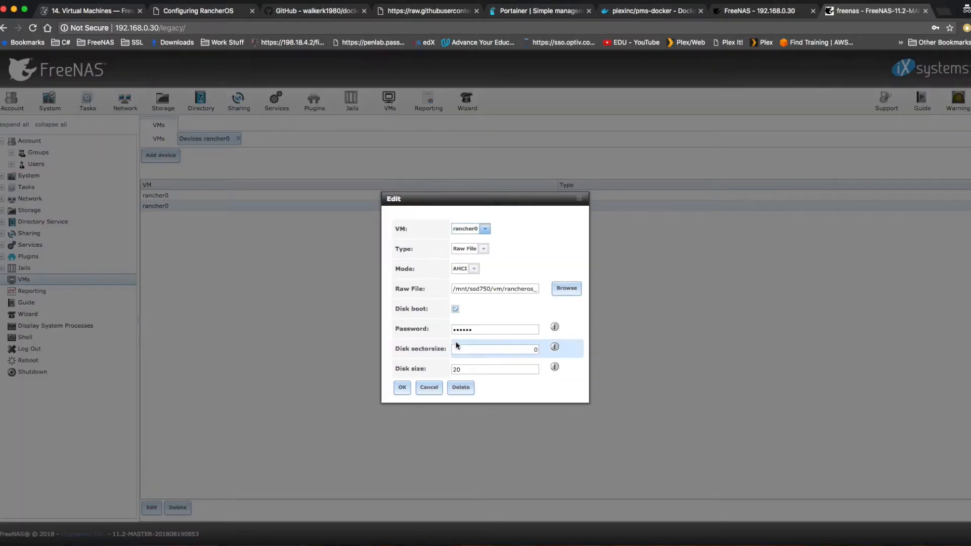
click(495, 329)
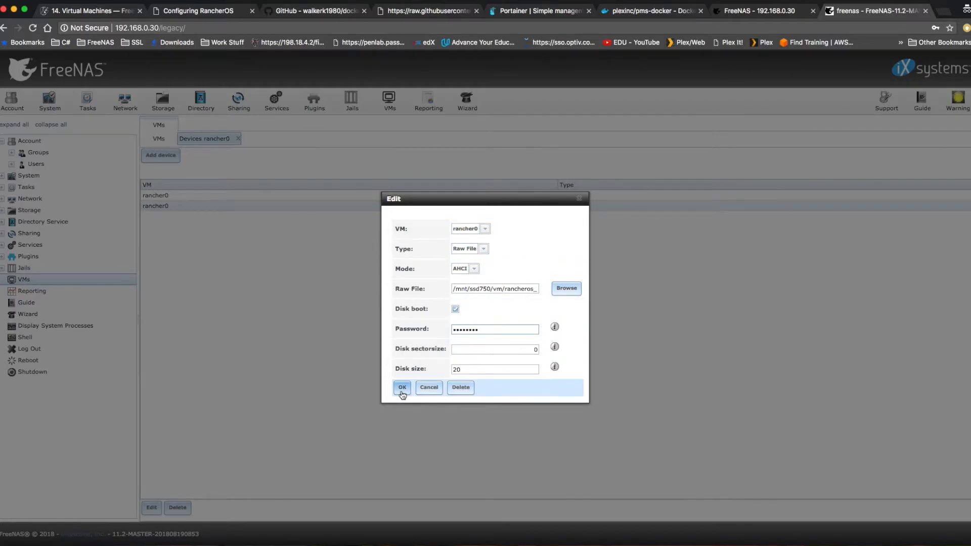
Save the RAW disk changes, then start rancher0 from the VM list and confirm
click(401, 388)
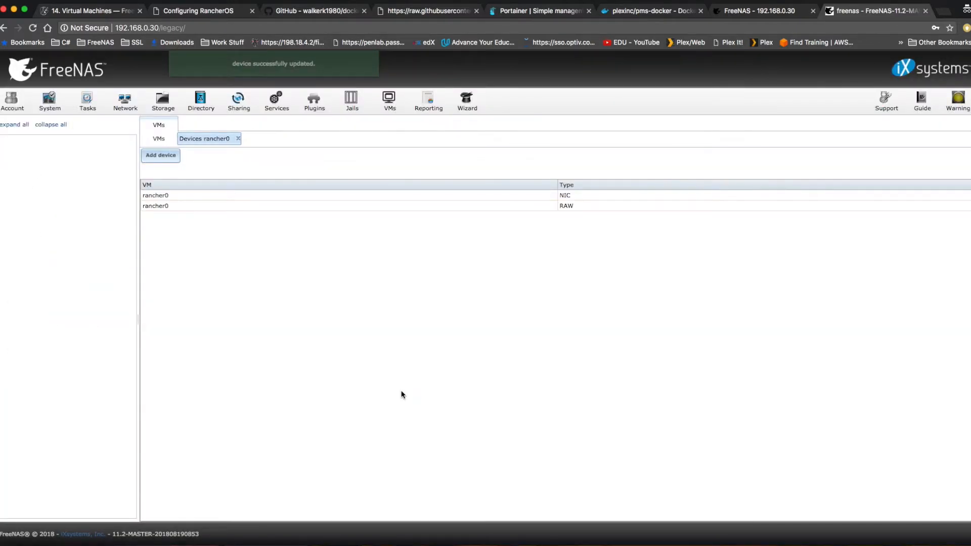
click(158, 138)
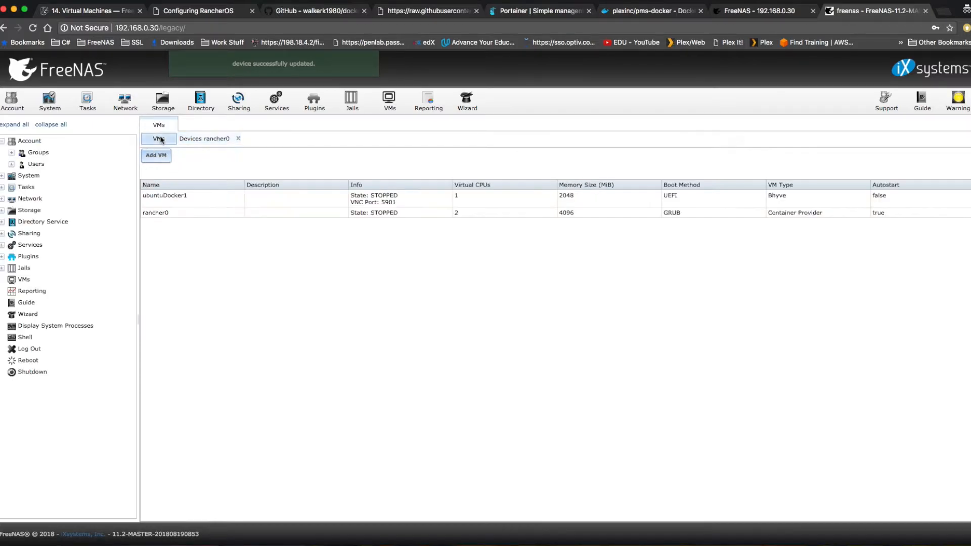
click(156, 212)
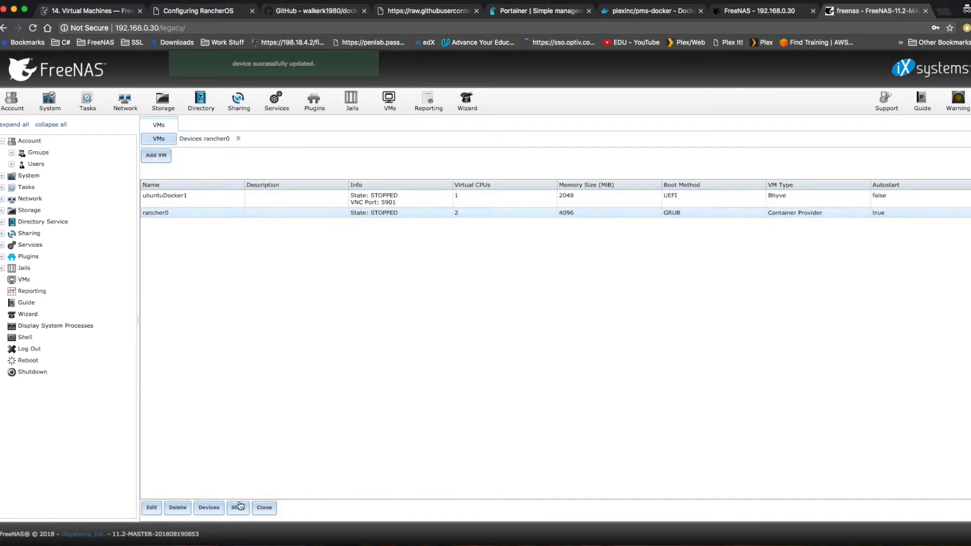
click(236, 507)
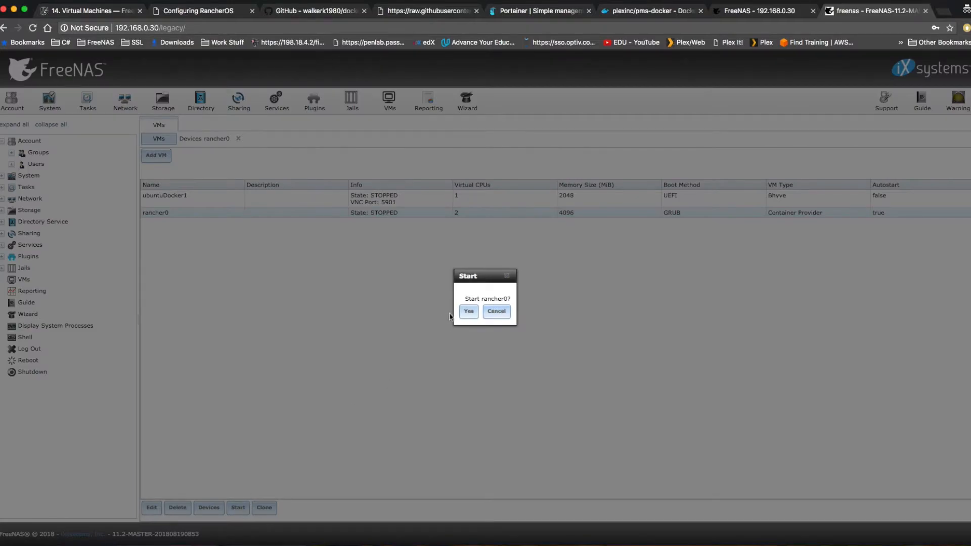
click(469, 310)
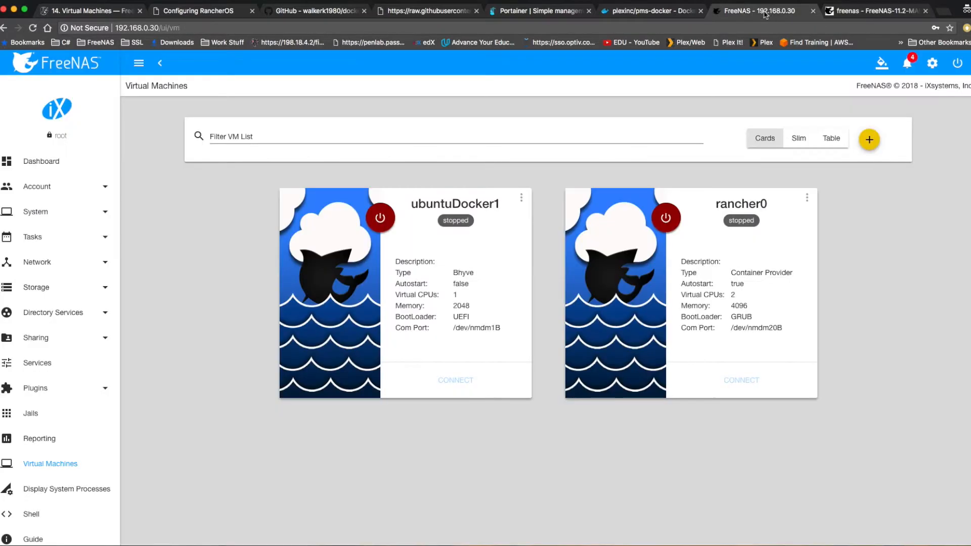
mouse_move(149, 255)
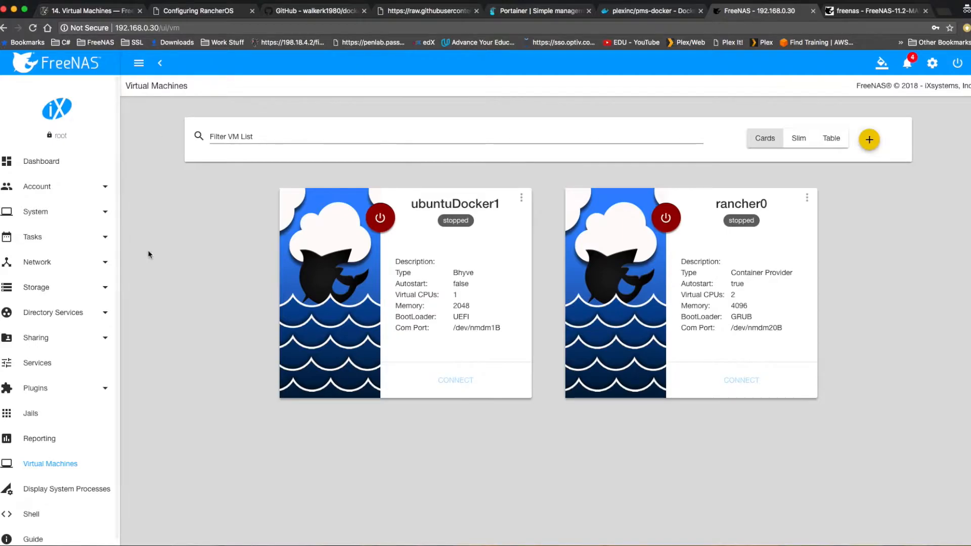
mouse_move(112, 171)
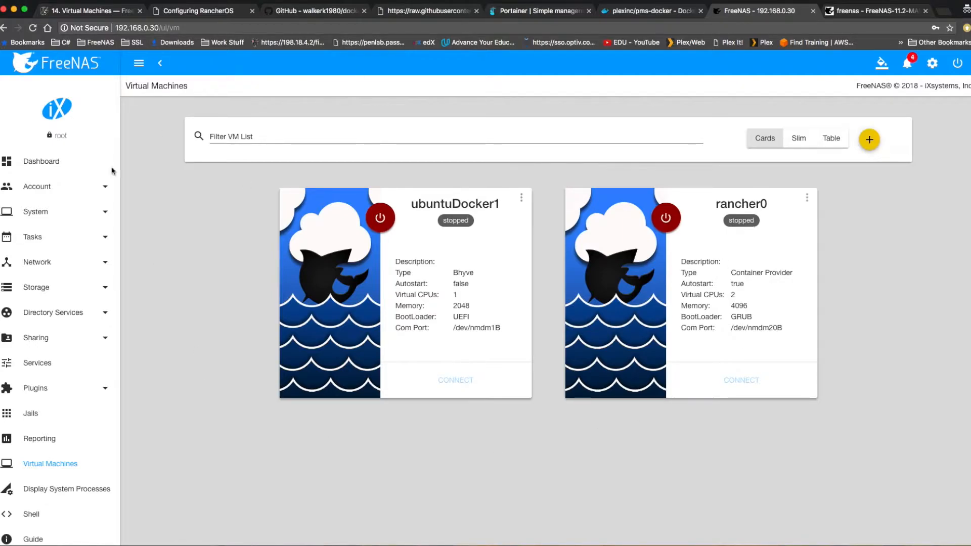
Return to Virtual Machines in the new UI and launch rancher0's serial console
click(39, 438)
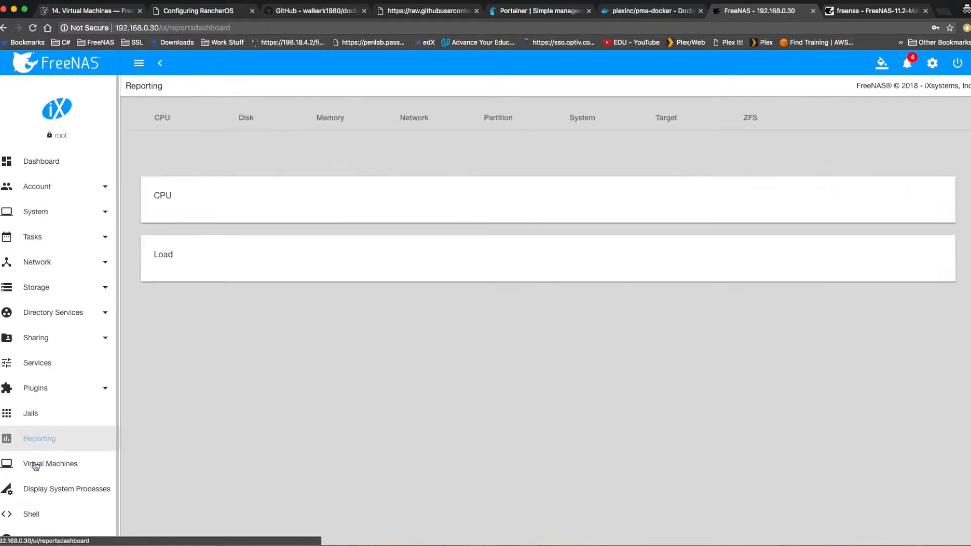
click(50, 463)
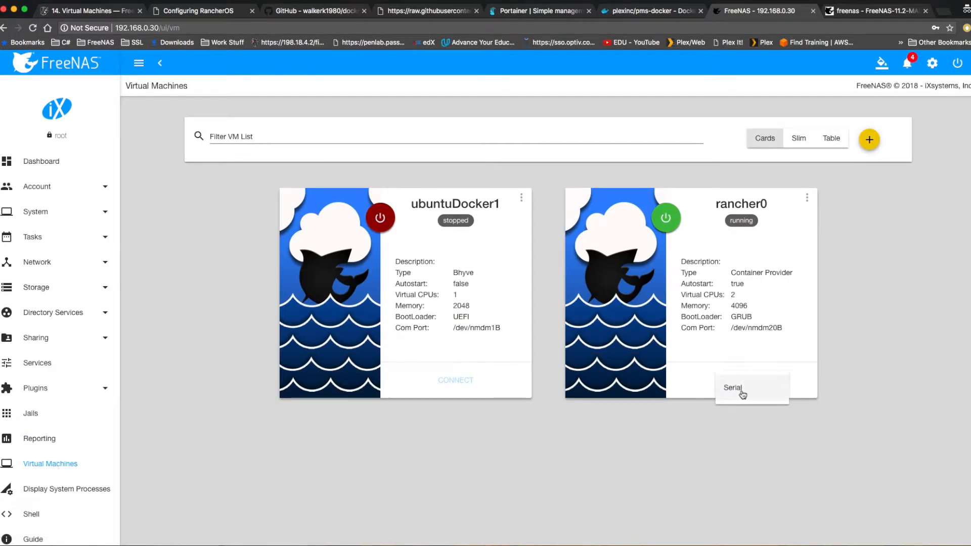
click(733, 387)
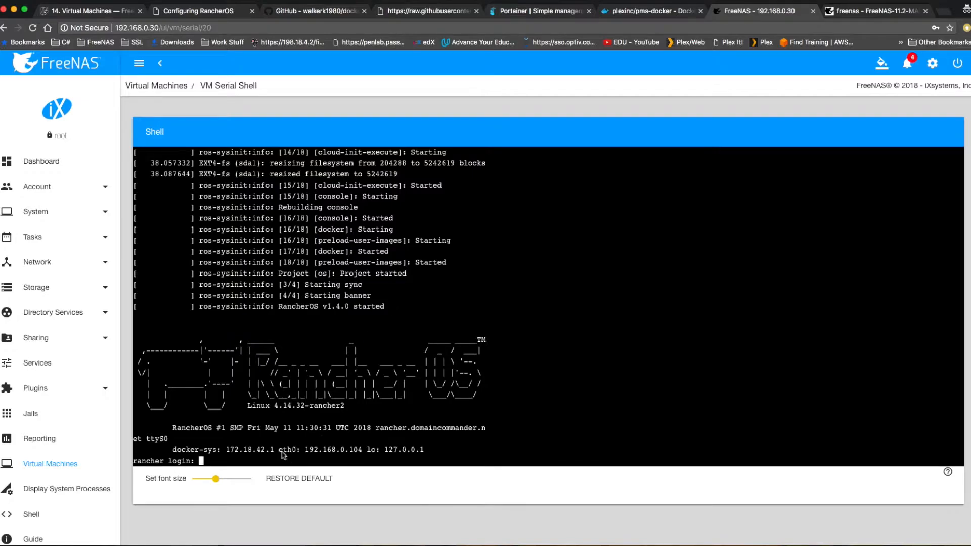
Note eth0's address 192.168.0.104 and log in to the RancherOS shell as rancher
double_click(286, 449)
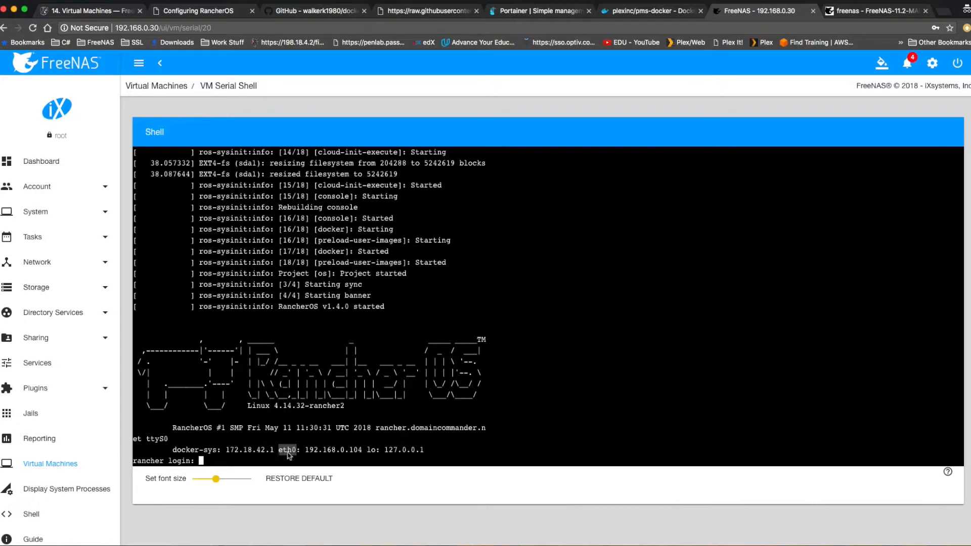
mouse_move(309, 454)
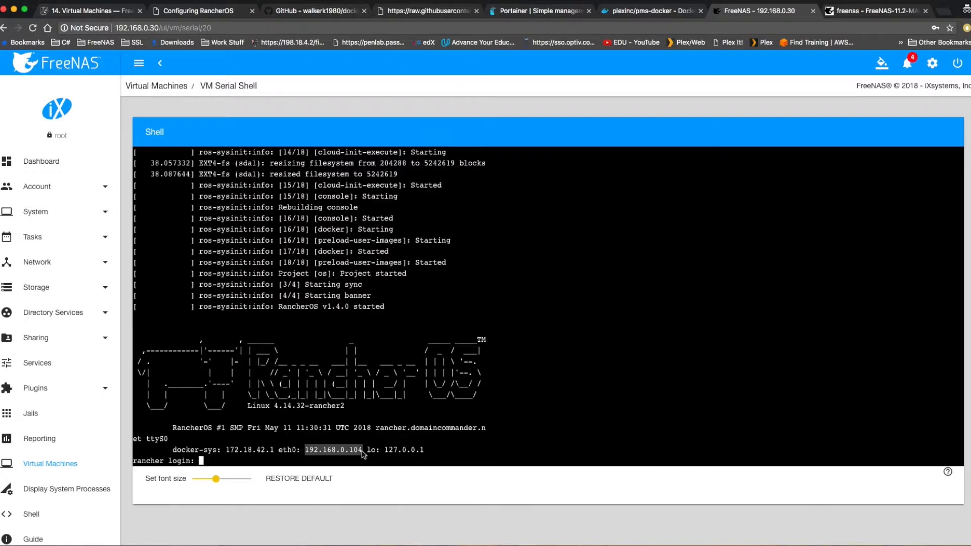
mouse_move(345, 455)
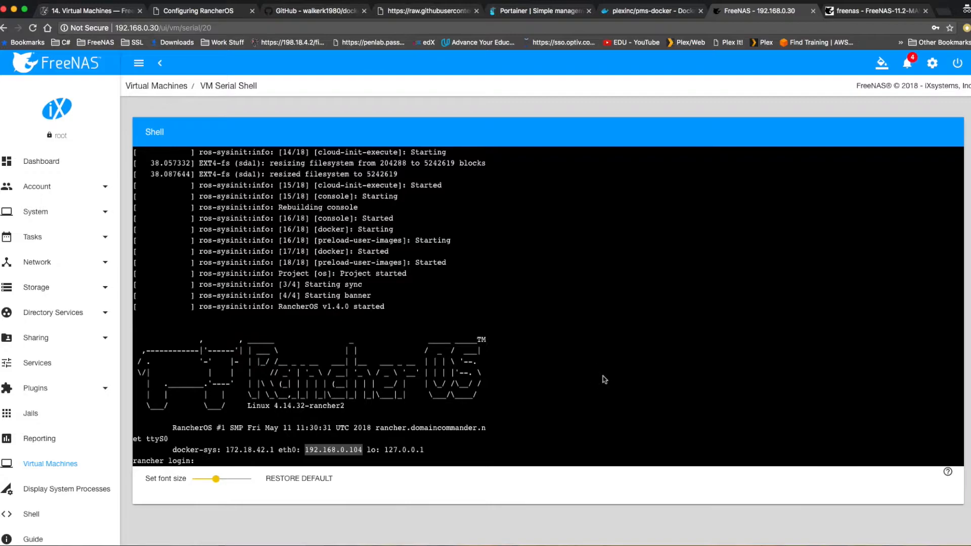
text(r)
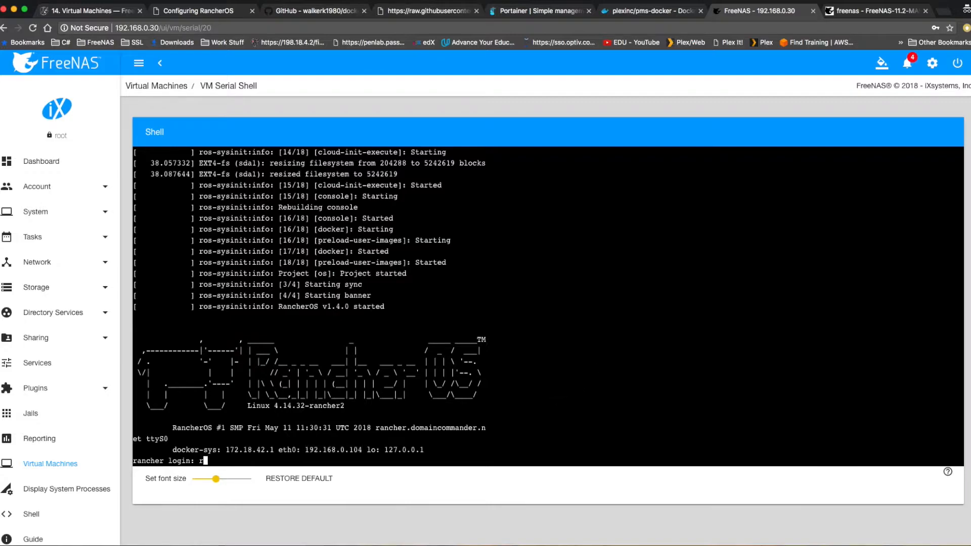
text(ancher)
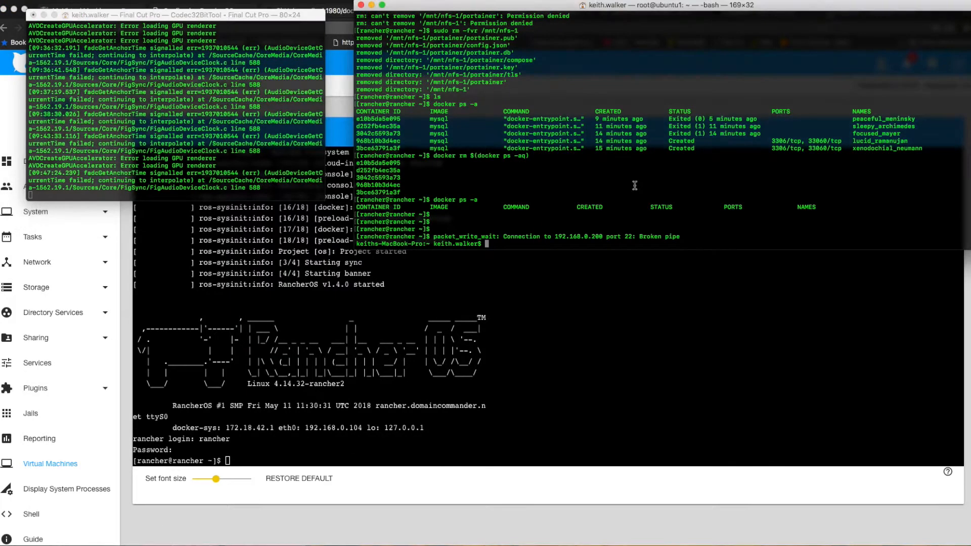
Start an SSH session as rancher to the VM at 192.168.0.104
text(ssh rancher@192.168.0.200)
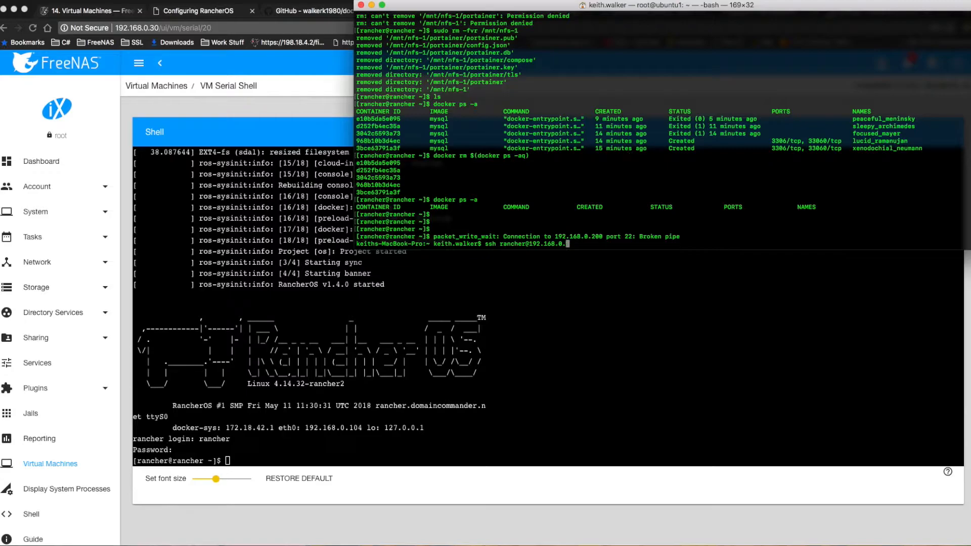
text(104)
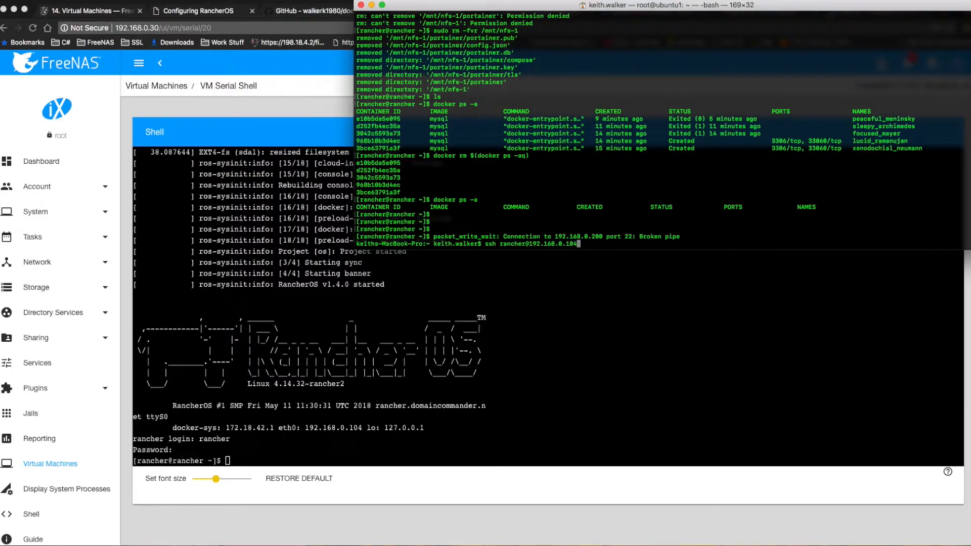
mouse_move(614, 210)
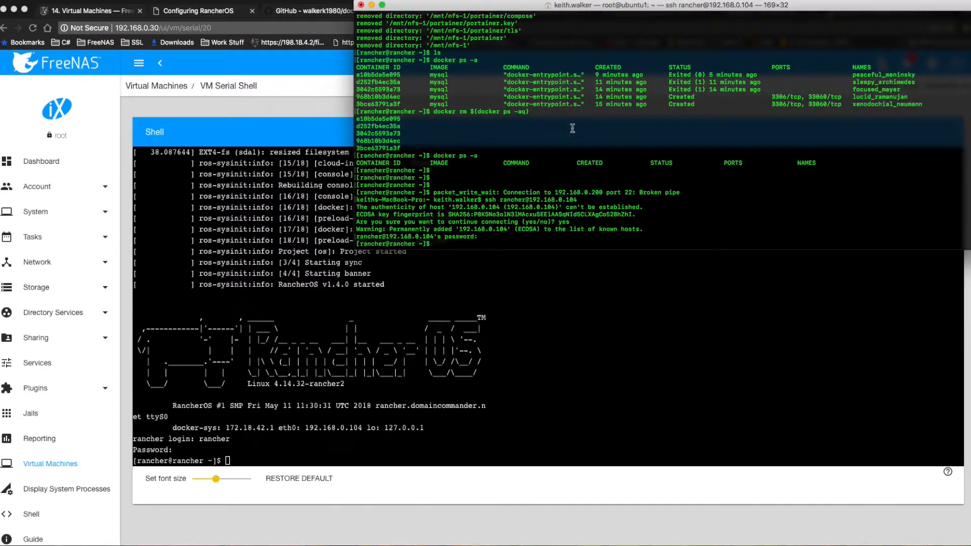
Enter 'sudo ros config set rancher.network.interfaces.eth0.address' in the RancherOS shell
text(sudo)
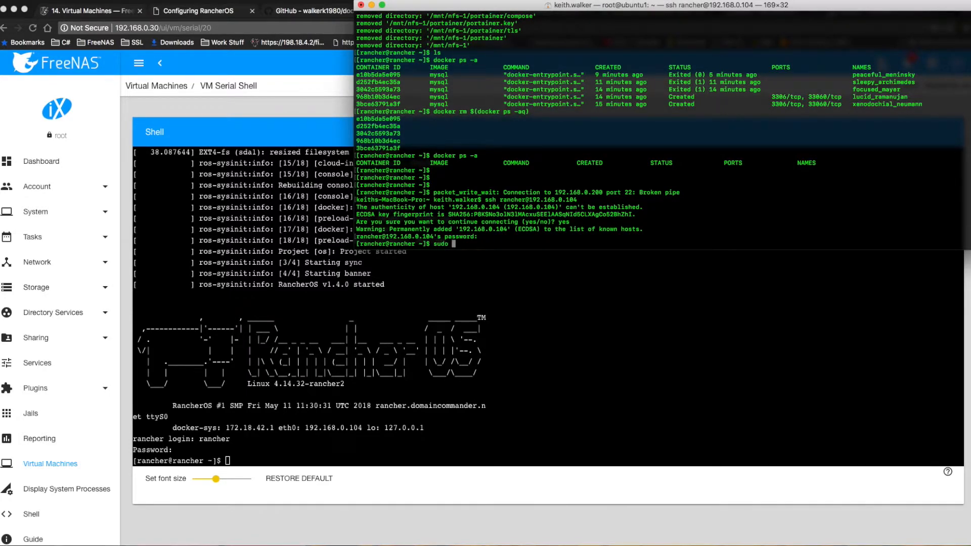
text(ros config set)
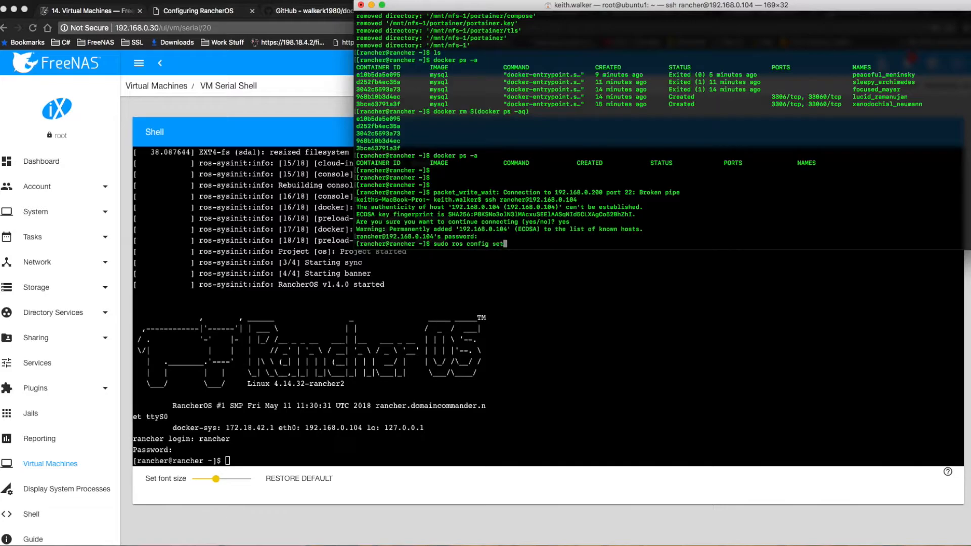
text(rancher.netw)
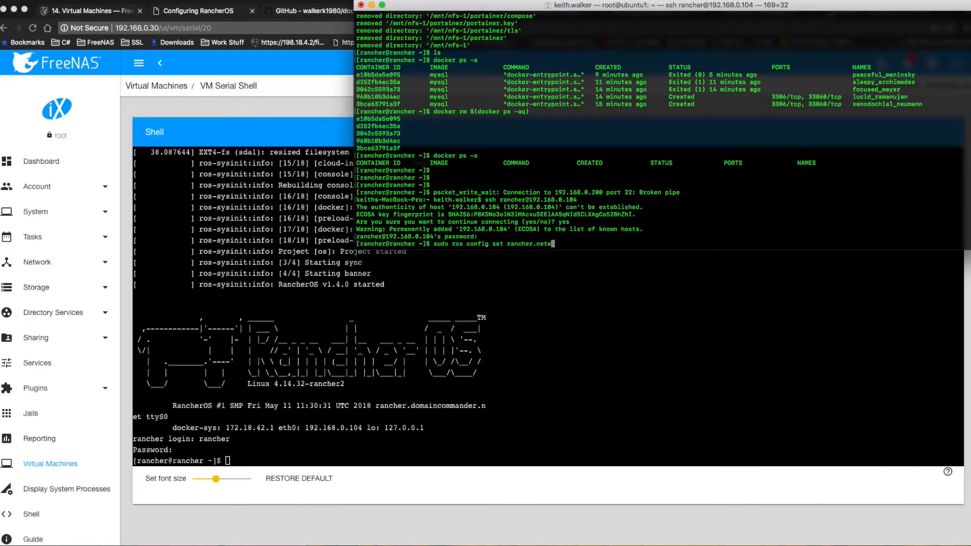
text(.)
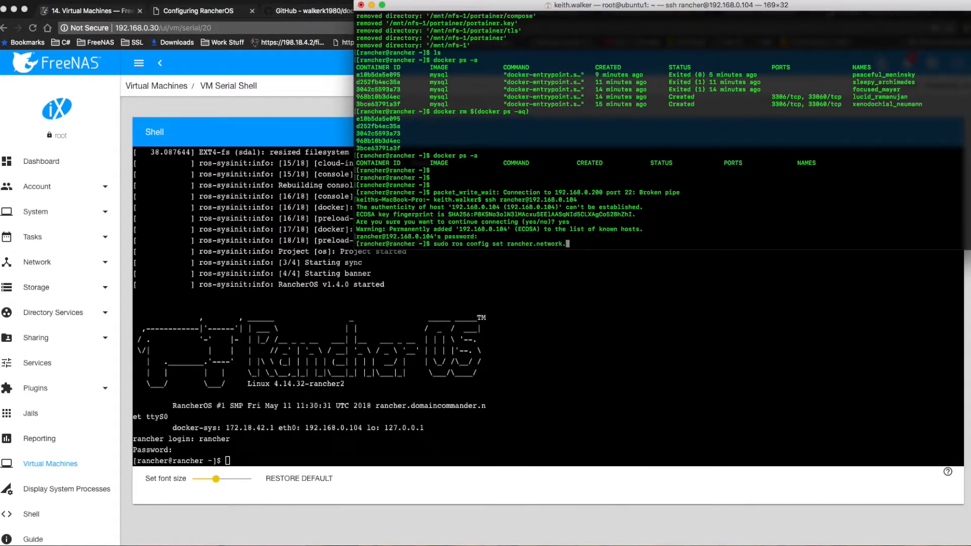
text(inter)
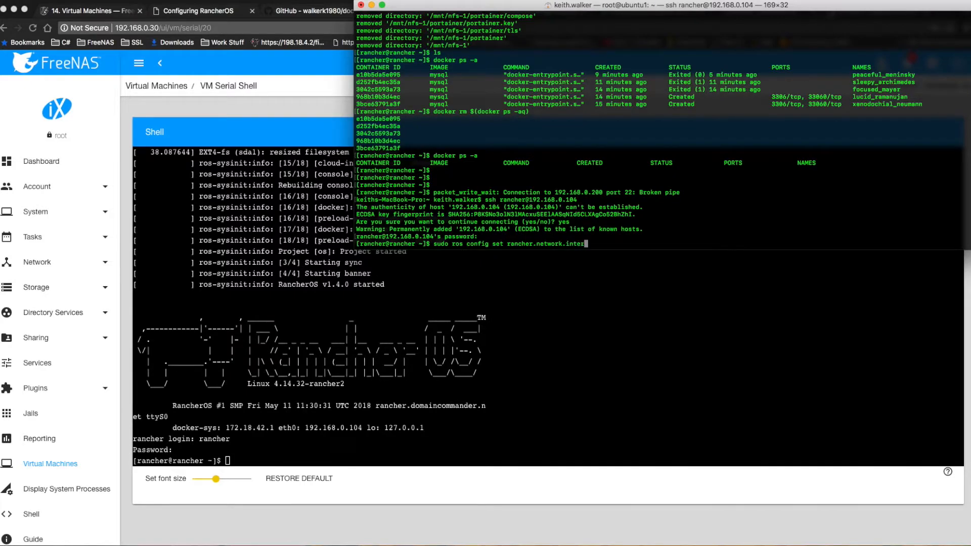
text(faces)
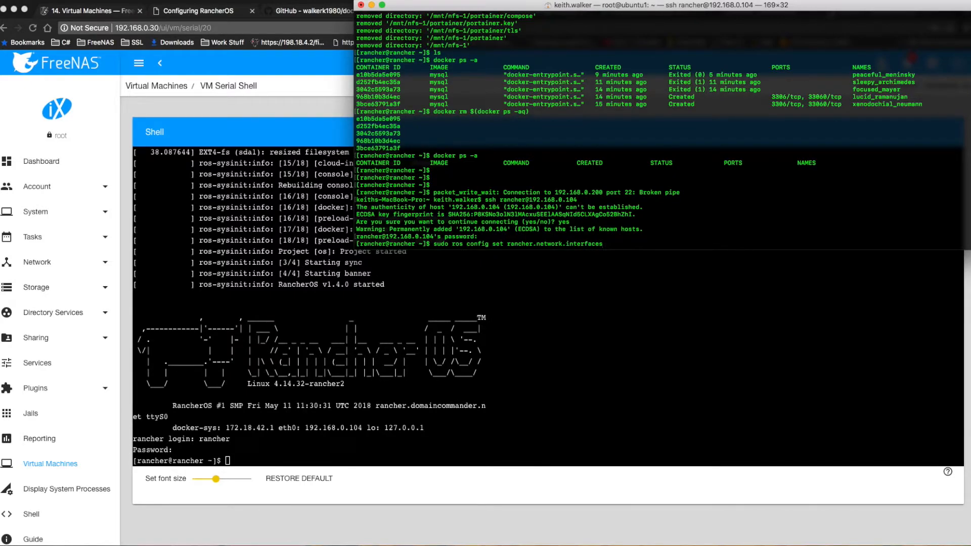
text(.eth0)
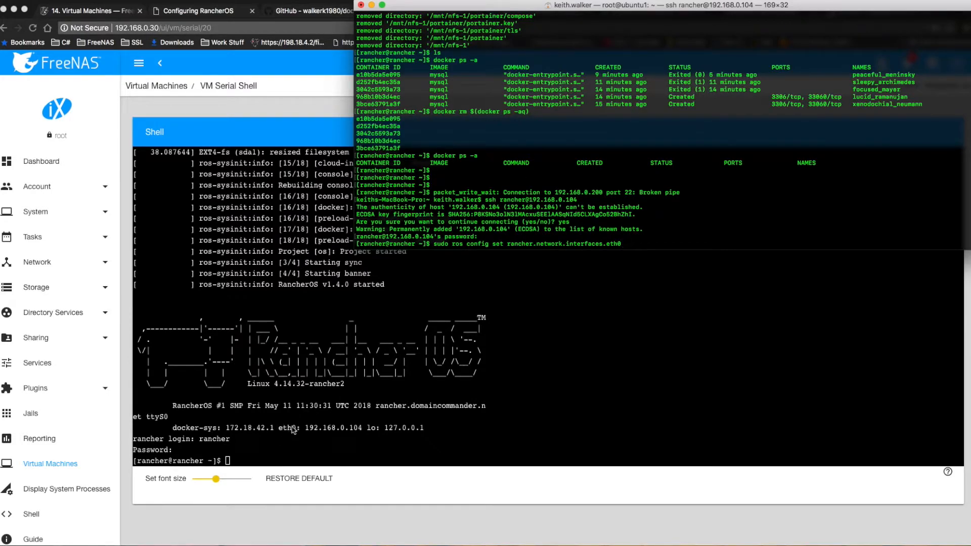
mouse_move(682, 202)
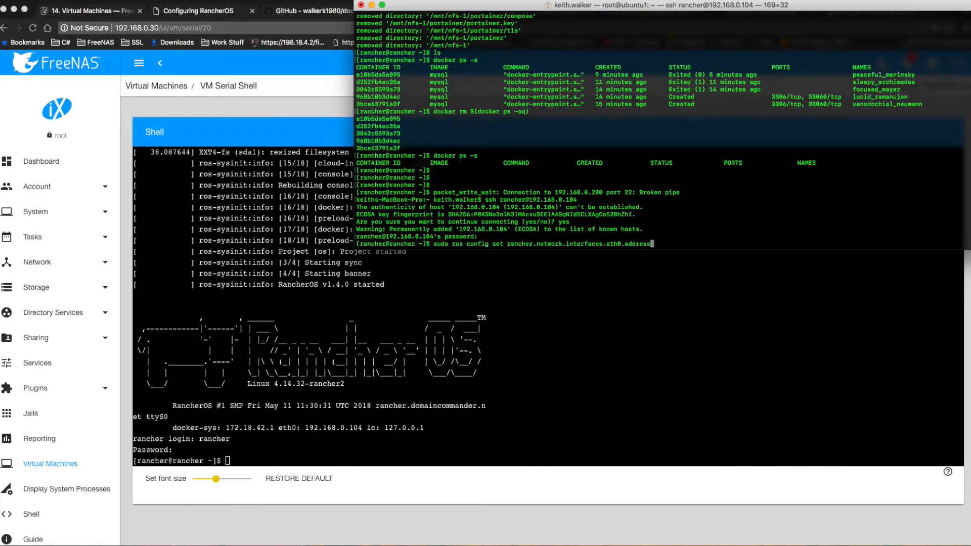
Begin entering the static IP address 192.168... for eth0
text(192)
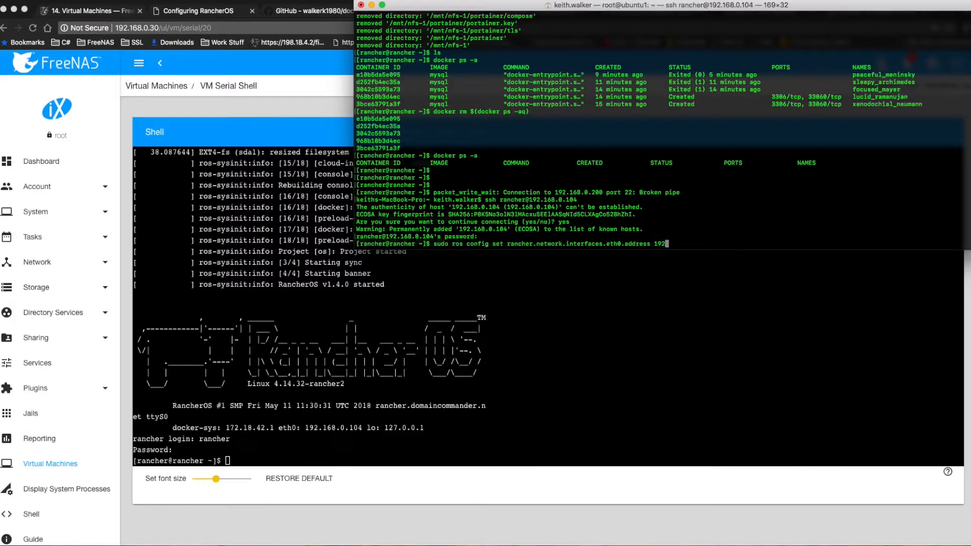
text(.)
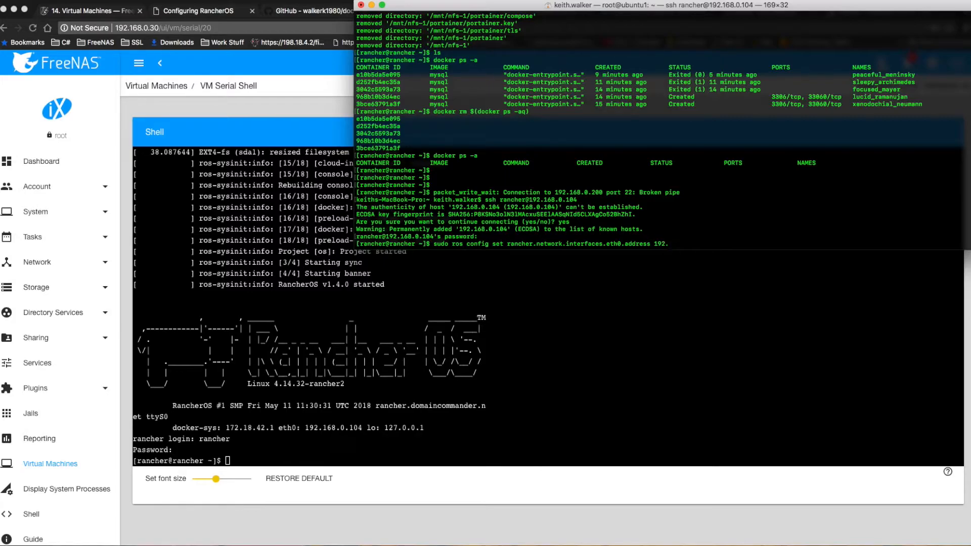
text(160)
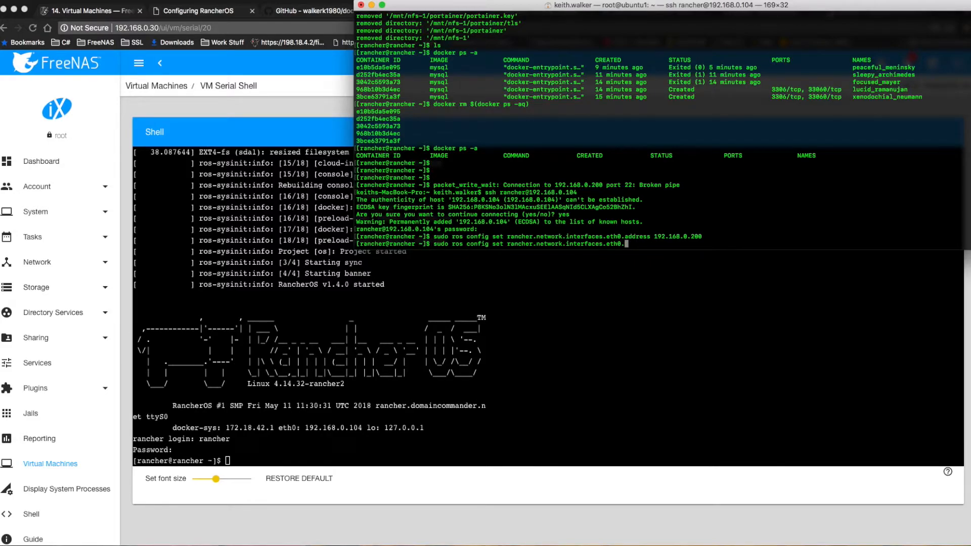
Set eth0 gateway 192.168.0.254, MTU 1500 and DHCP false via ros config set
text(gateway)
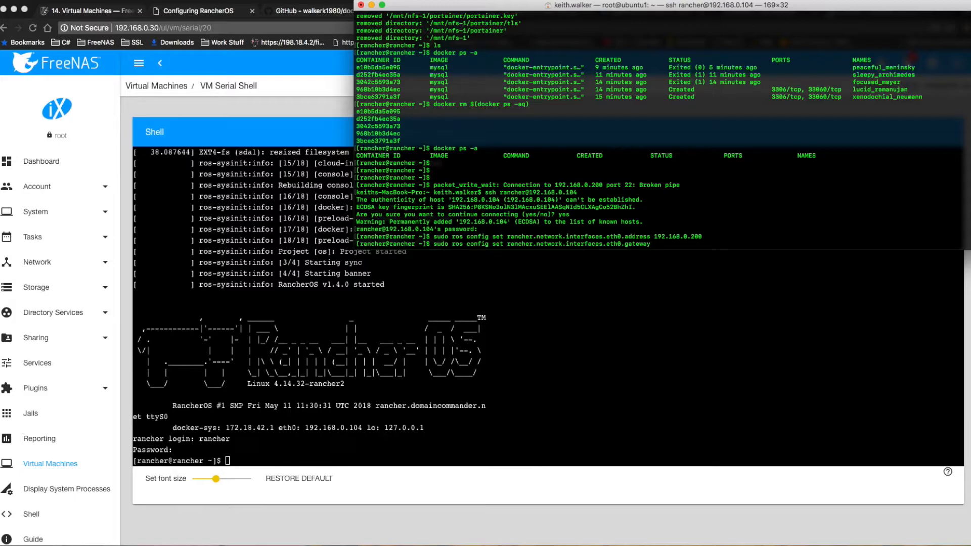
text(192.)
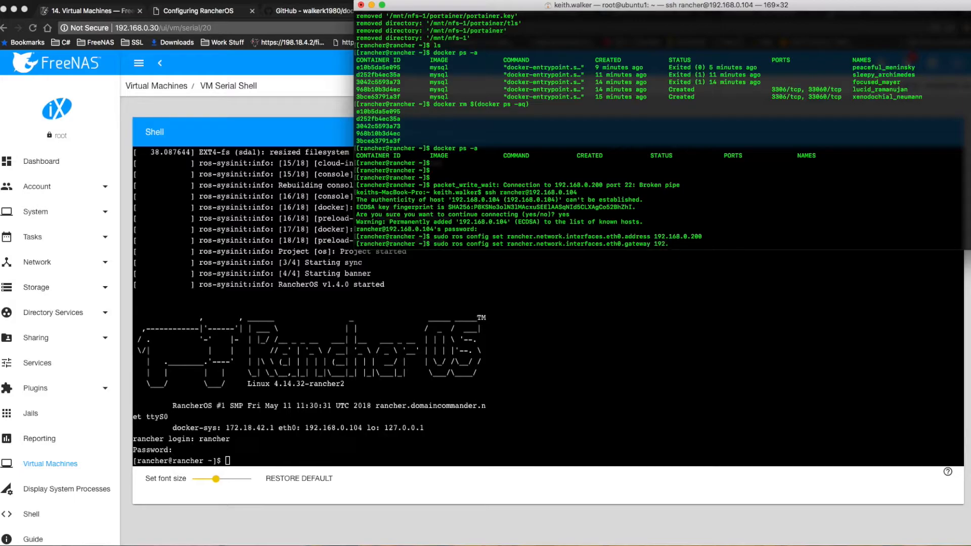
text(168.0.254)
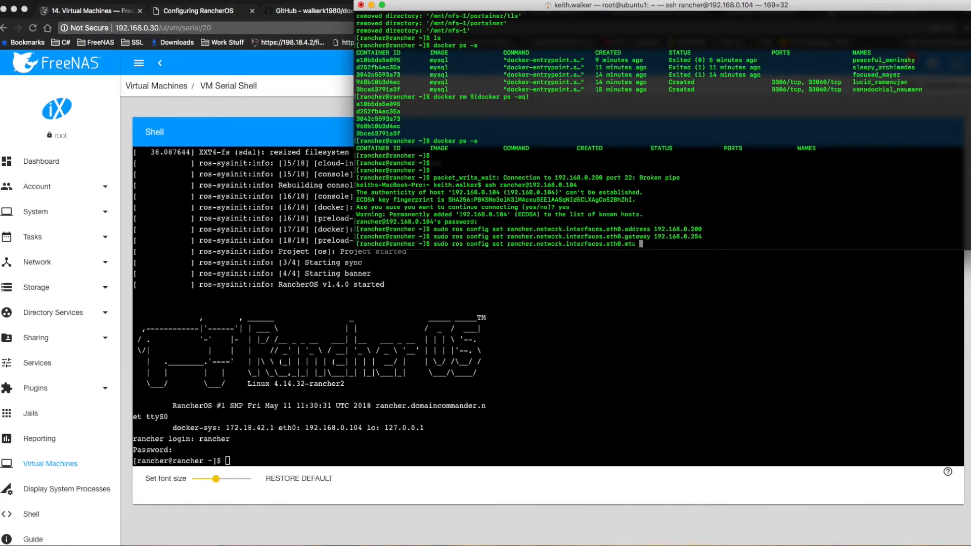
text(1500)
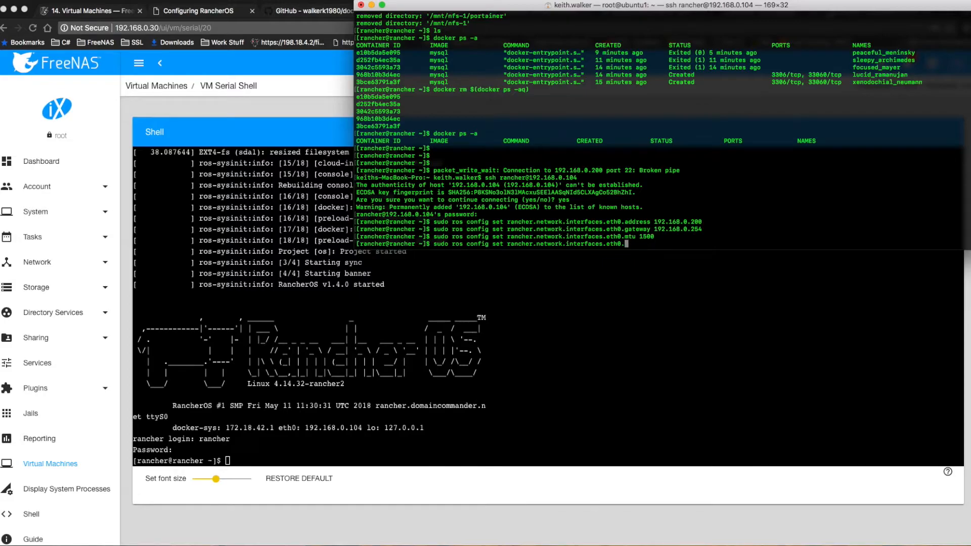
text(dhcp false)
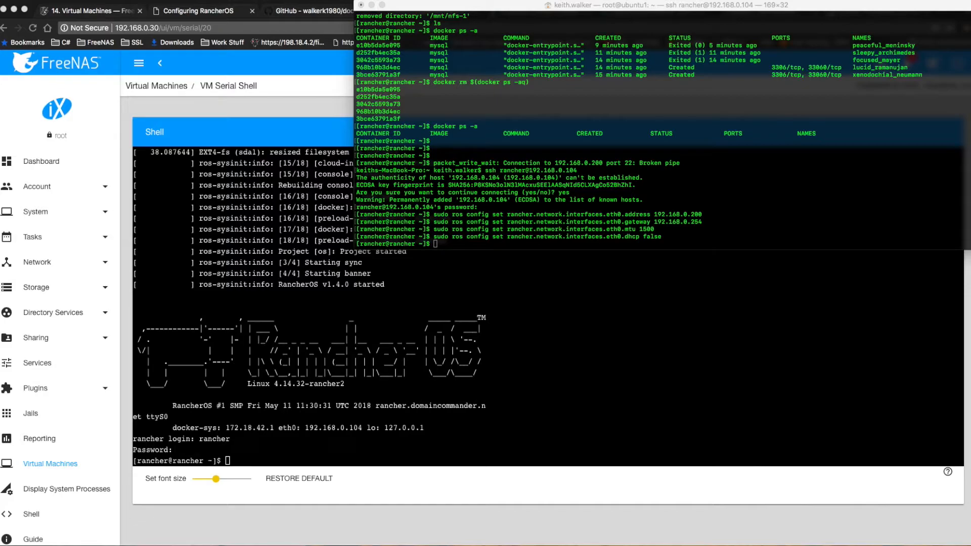
Set rancher.network.dns.nameservers to "8.8.8.8,4.2.2.2" and confirm with ros config get
text(sudo ros config set rancher.network.interfaces.e)
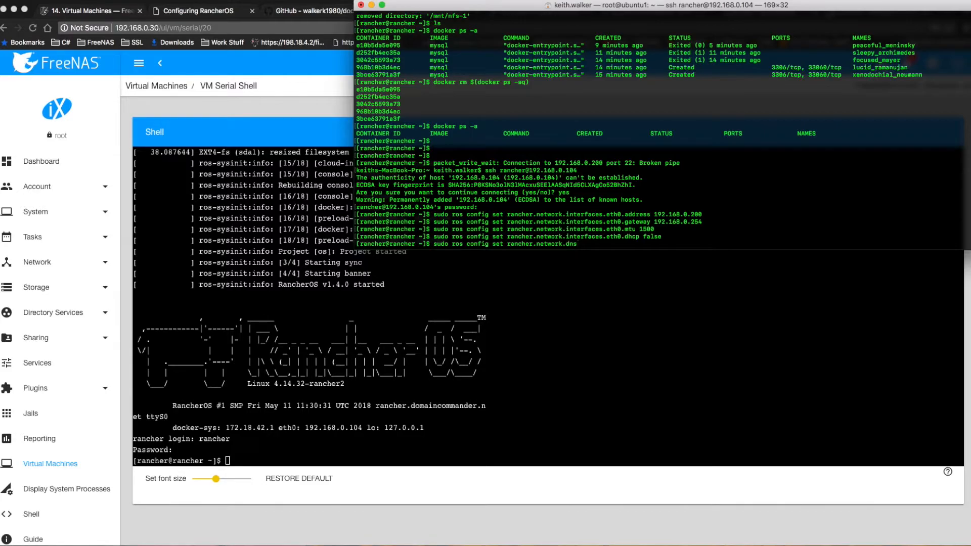
text(.nameserver)
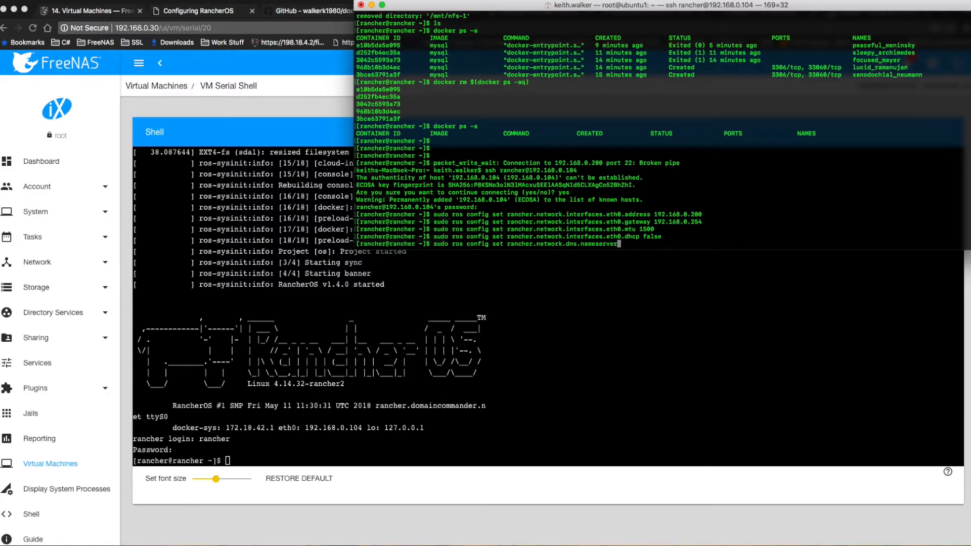
text(s)
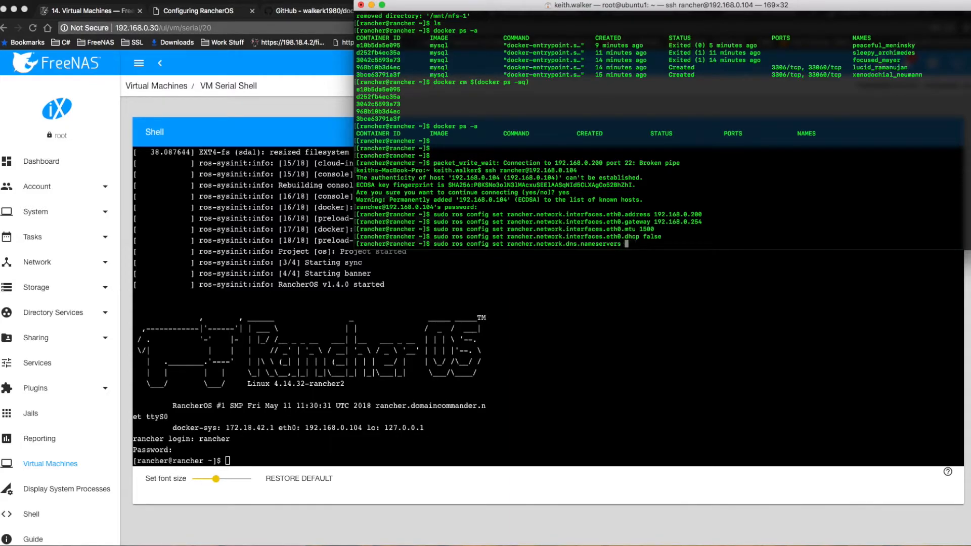
text("")
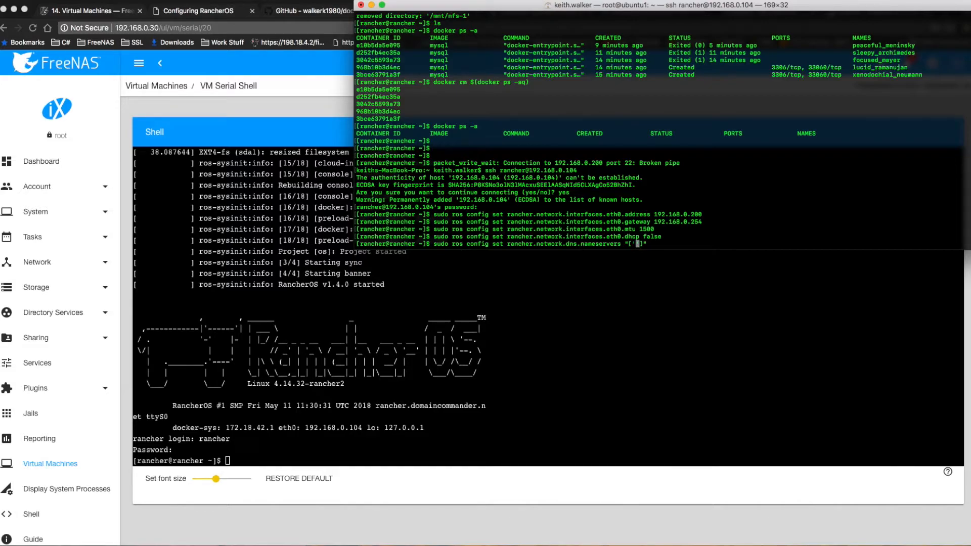
text(8.8.8.8)
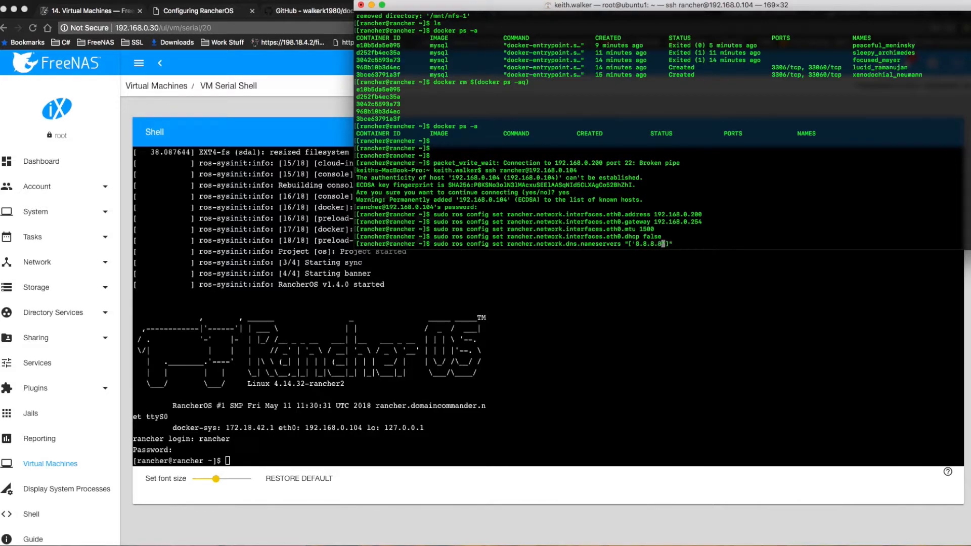
text(,')
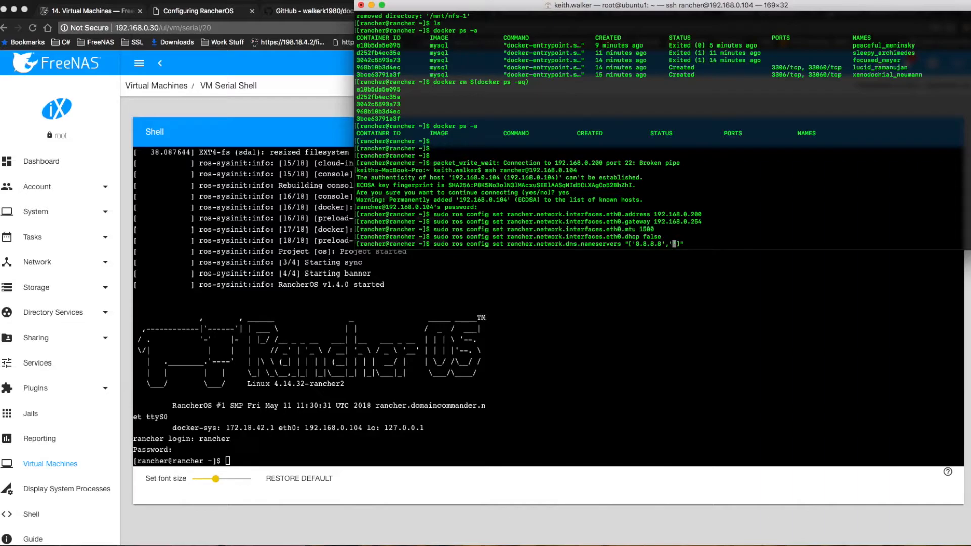
text(4.2.2.2)
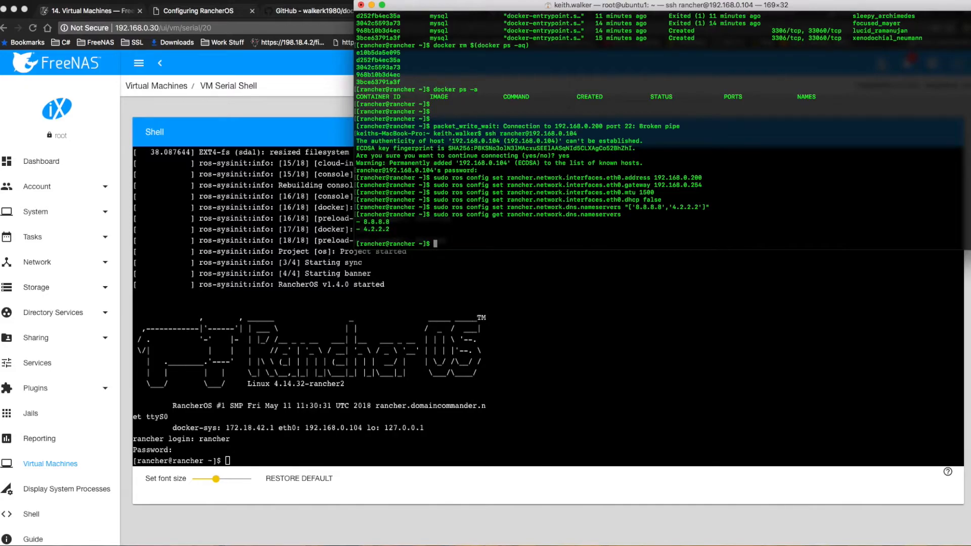
Attempt 'sudo restart' (command not found), then reboot RancherOS with 'sudo reboot'
text(sudo rest)
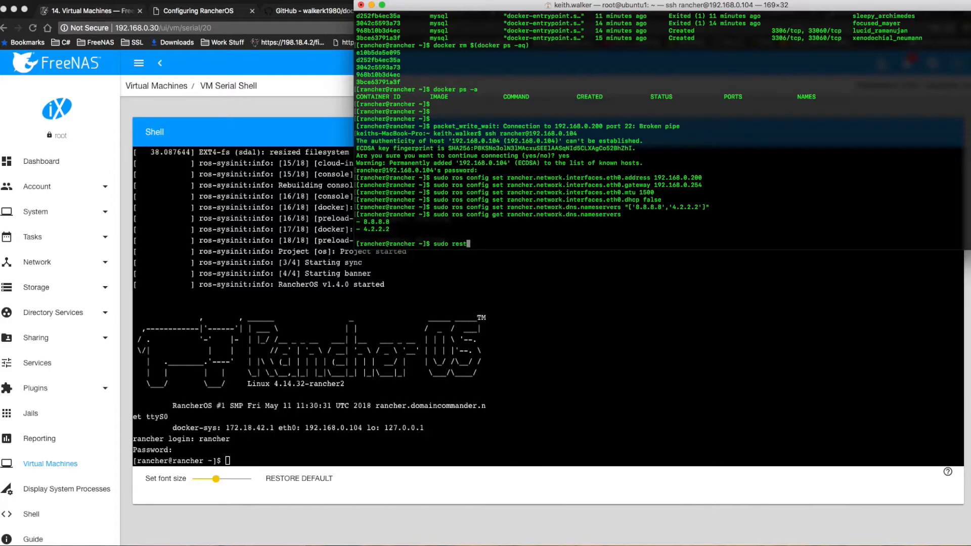
key(Return)
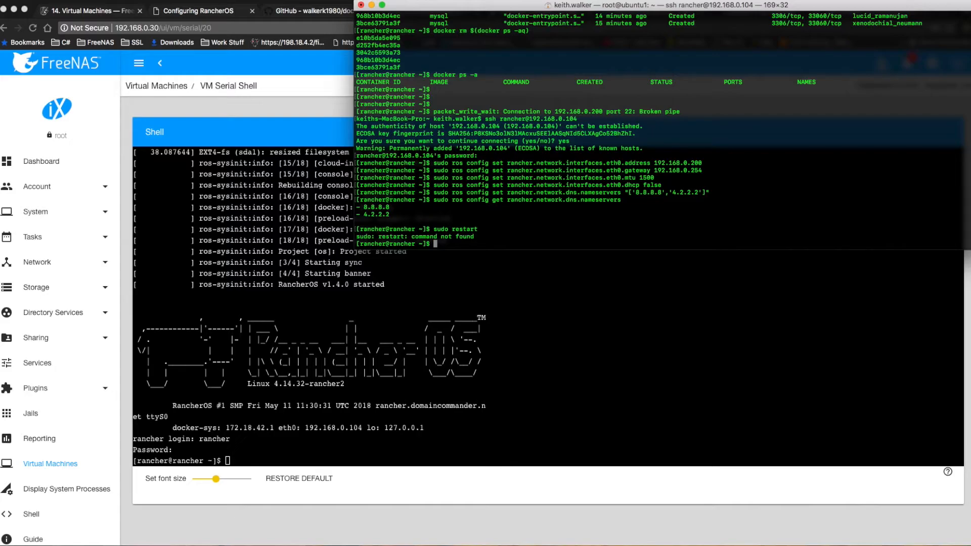
text(s)
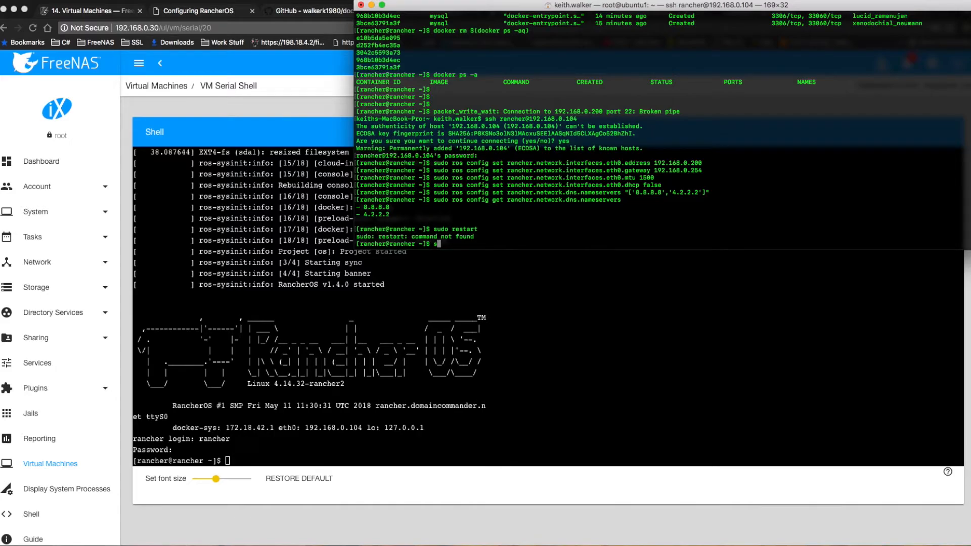
text(sudo reboot)
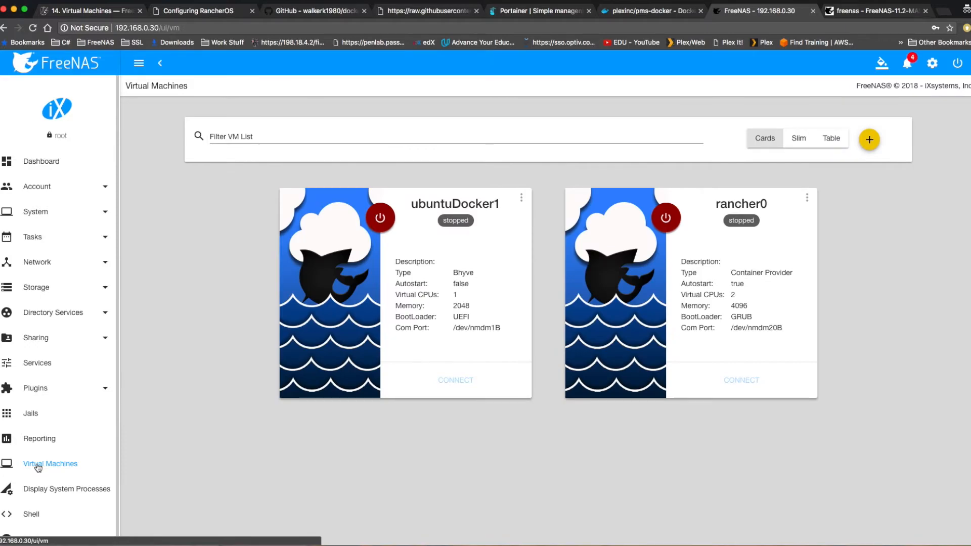
mouse_move(666, 219)
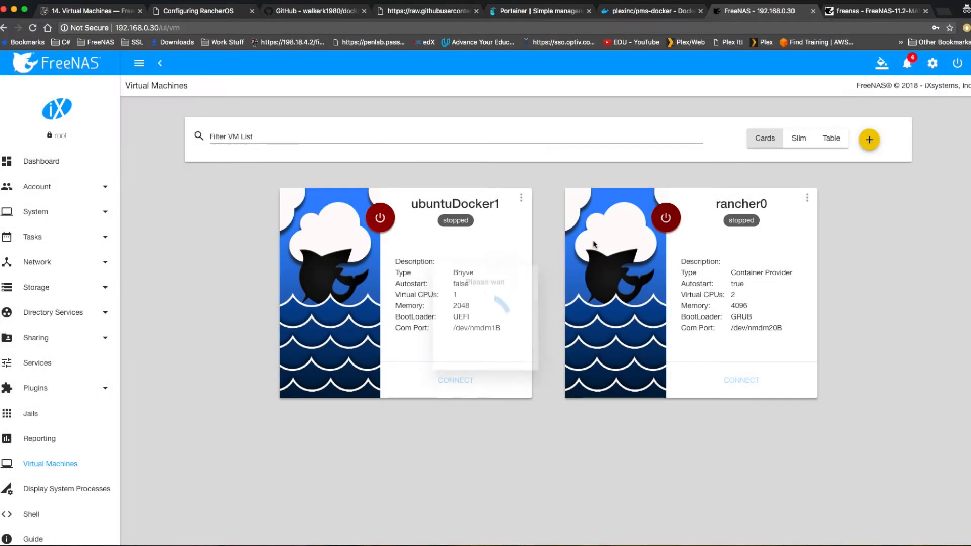
Open the serial console shell of the rancher0 VM from its actions menu
click(666, 219)
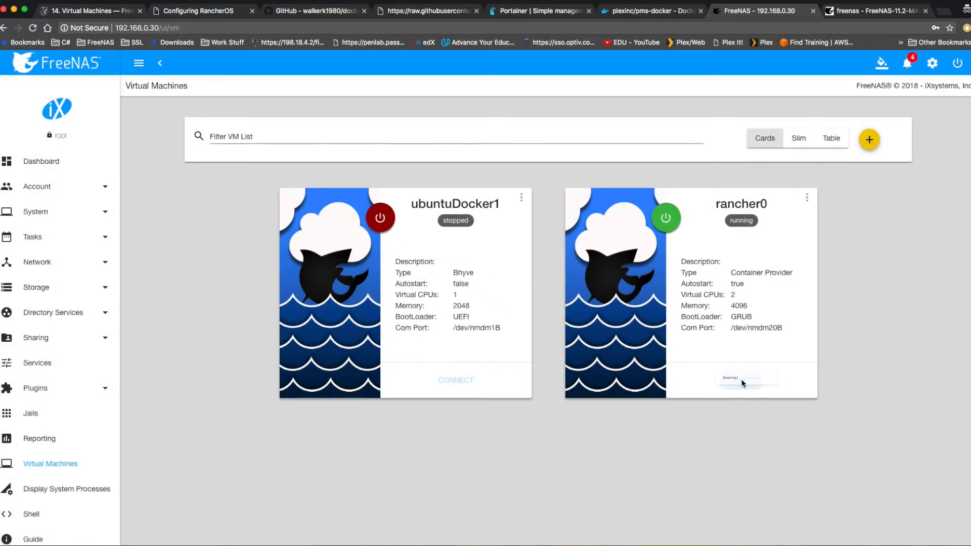
click(730, 378)
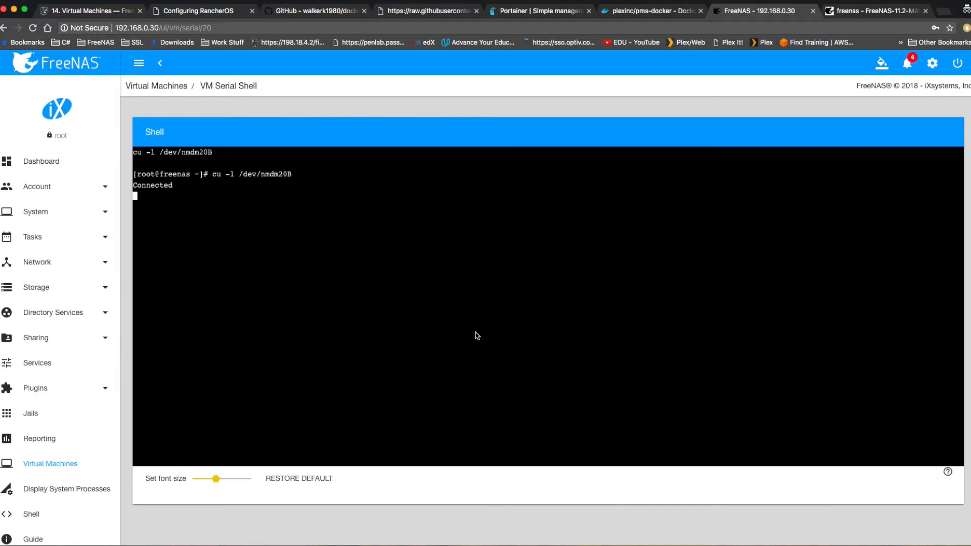
mouse_move(469, 290)
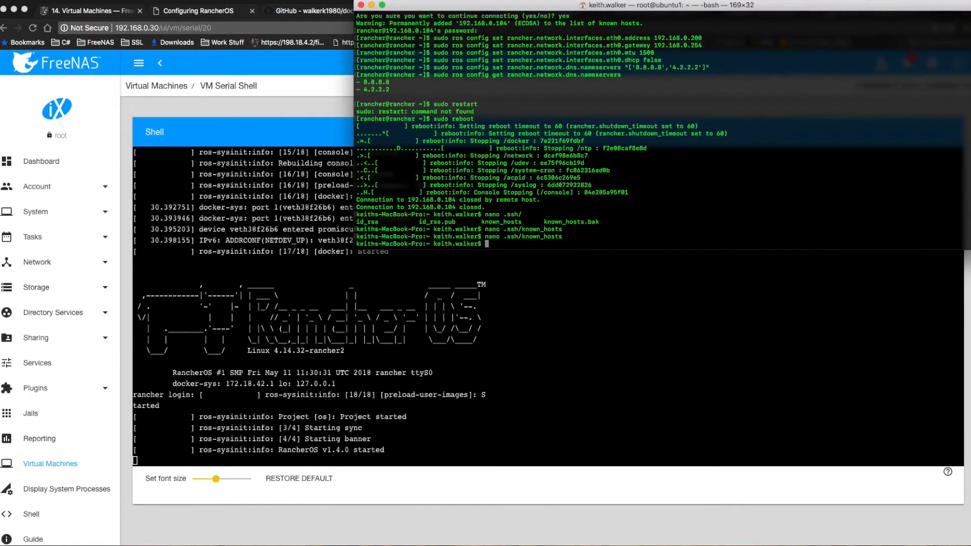
text(ssh rancher@192.168.0.104)
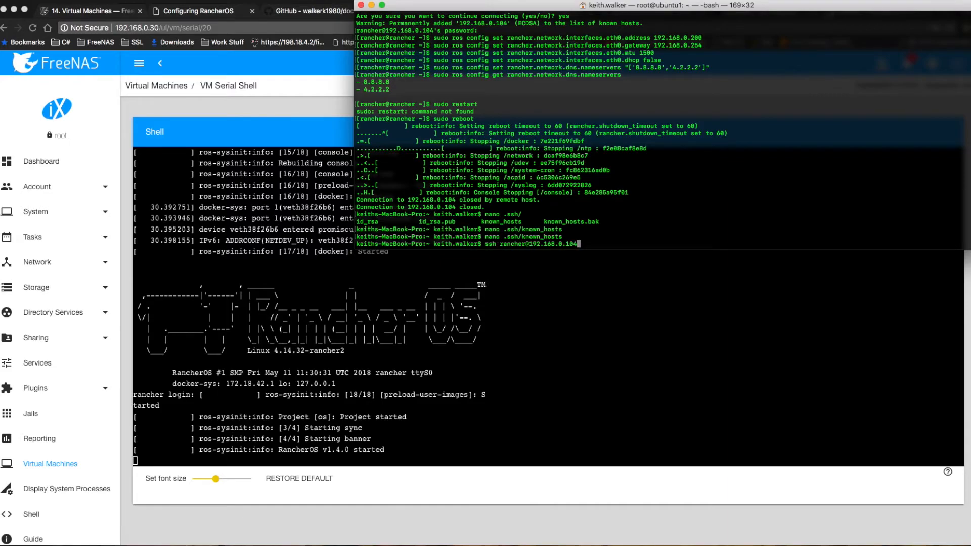
key(Backspace)
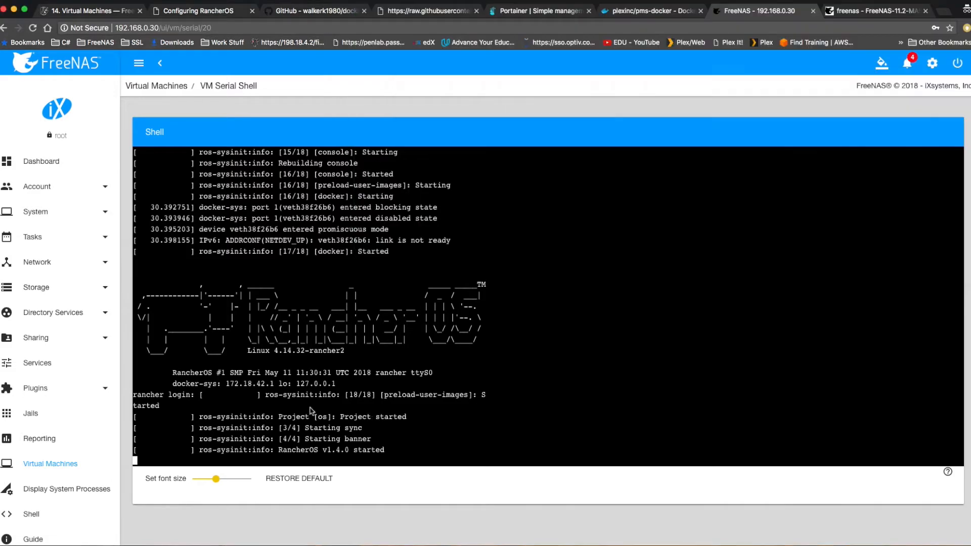
Log in as rancher on the serial console and run 'sudo ros config get rancher.network'
text(rancher login: rancher)
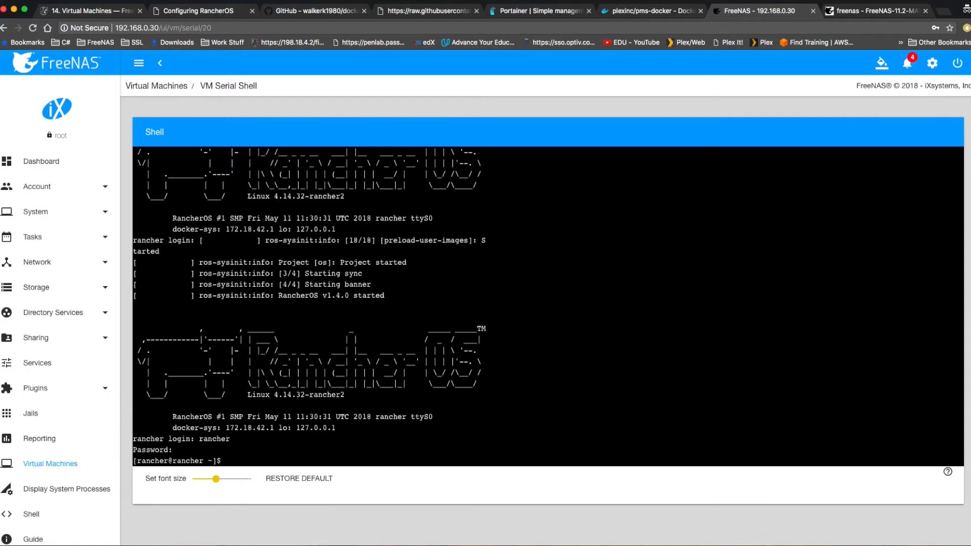
text(sudo r)
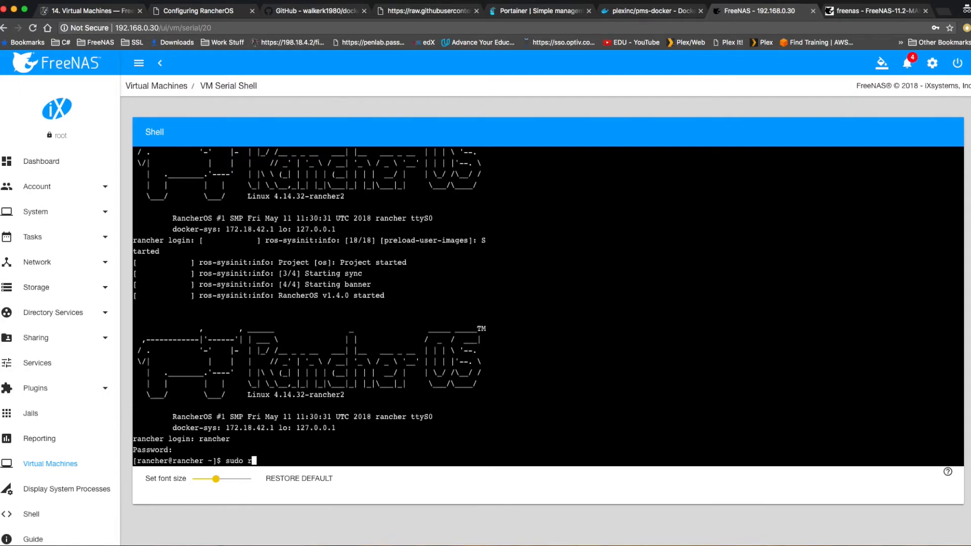
text(os config)
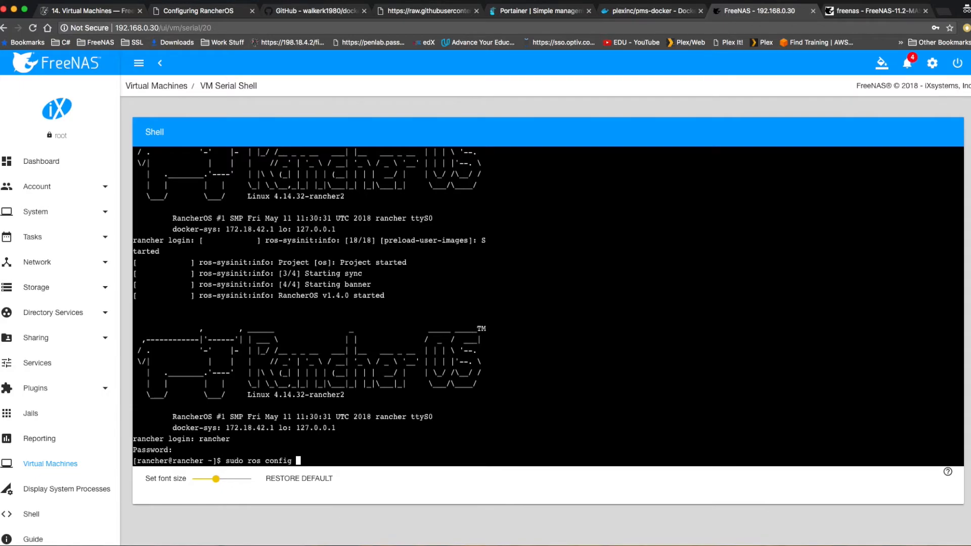
text(get ne)
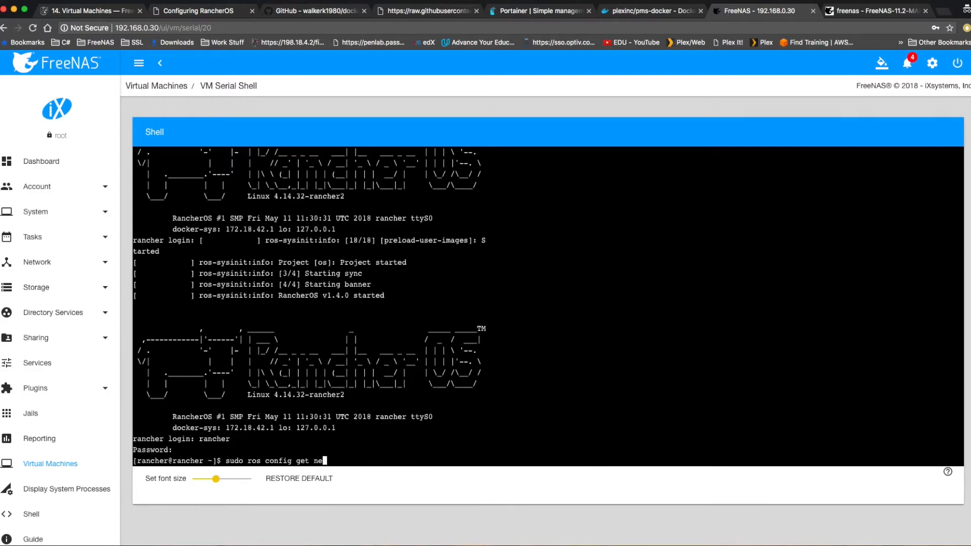
key(Backspace)
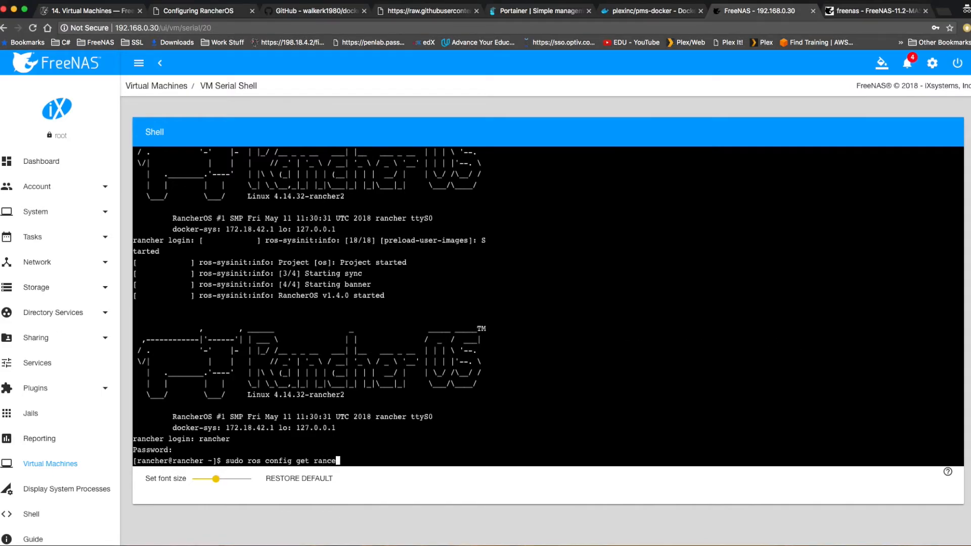
text(ue)
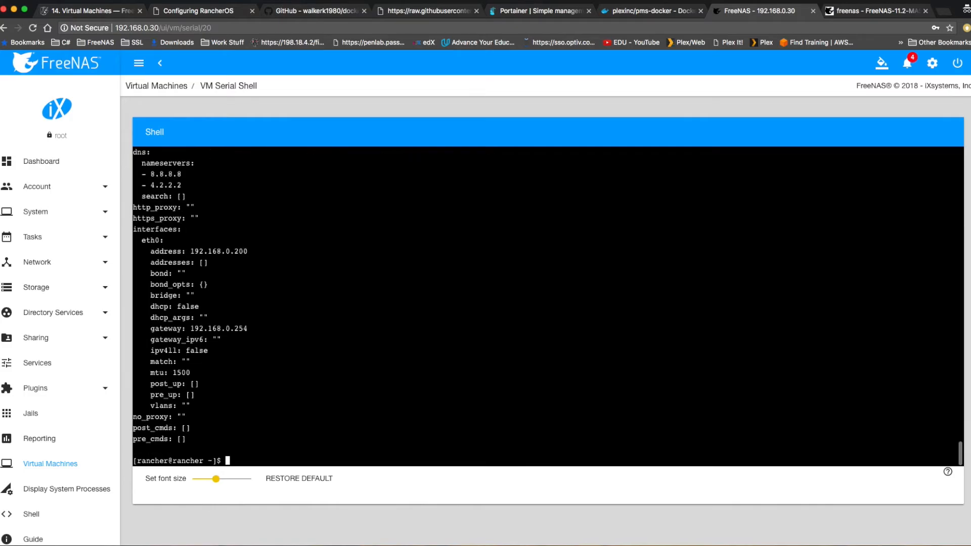
mouse_move(431, 316)
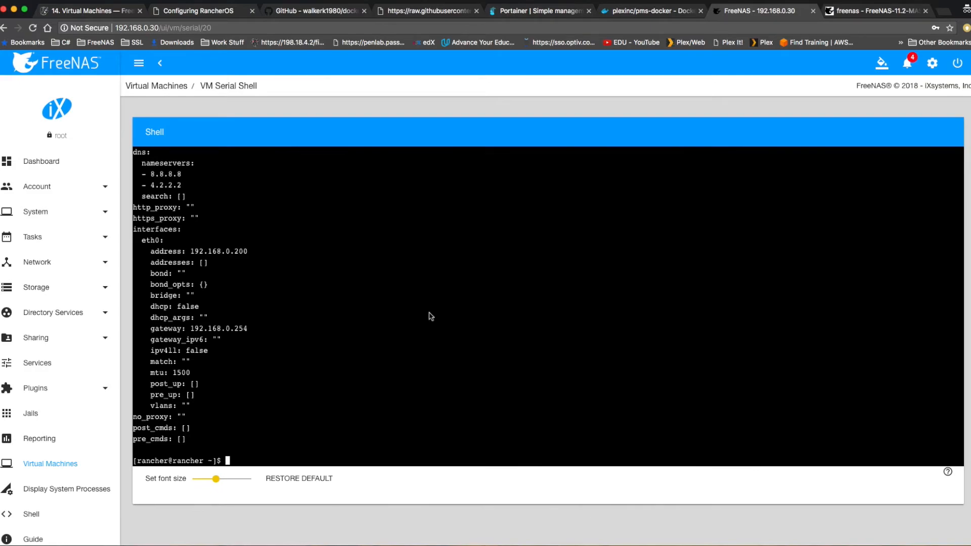
Set rancher.network.interfaces.eth0.address to 192.168.0.200/24 via ros config set
text(sudo ros config get rancher.network)
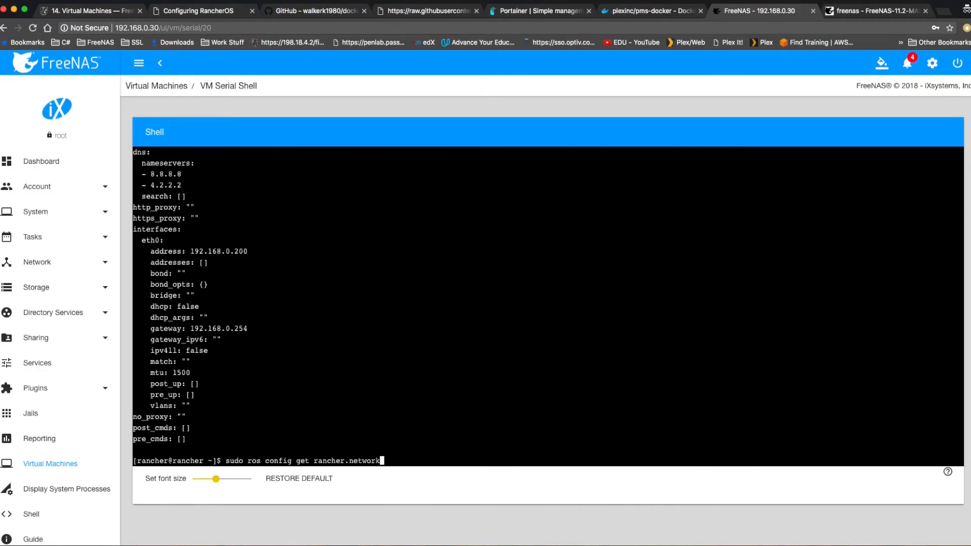
key(Backspace)
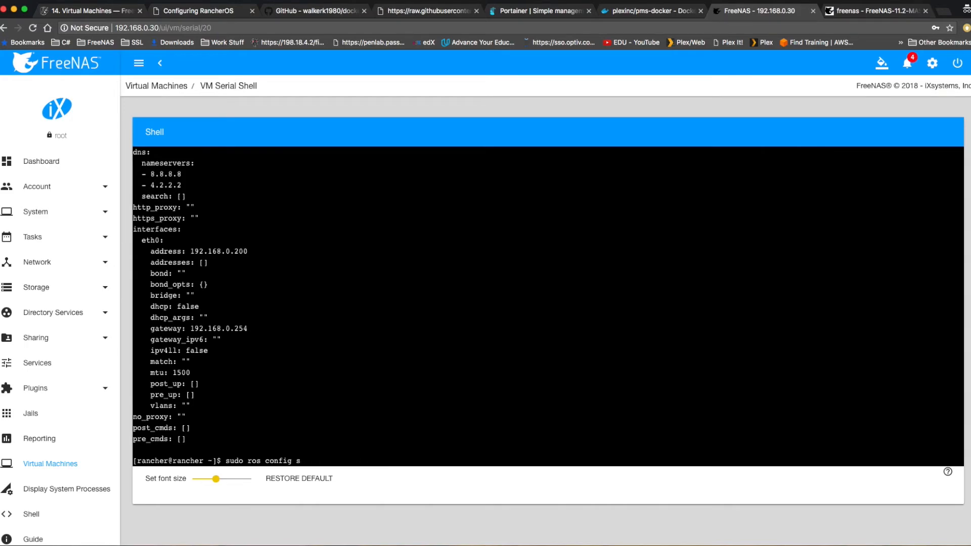
text(et)
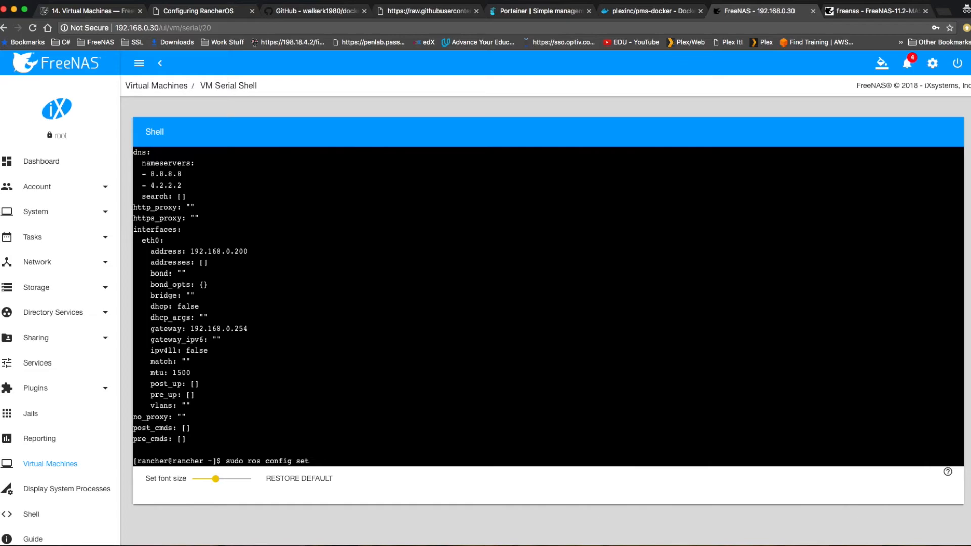
text(rancher.network.inter)
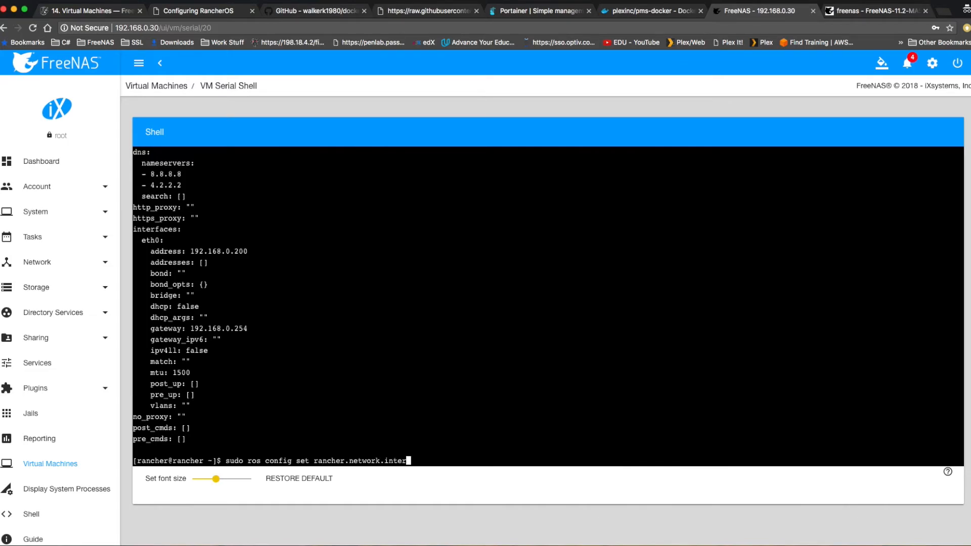
text(faces.eth0.address)
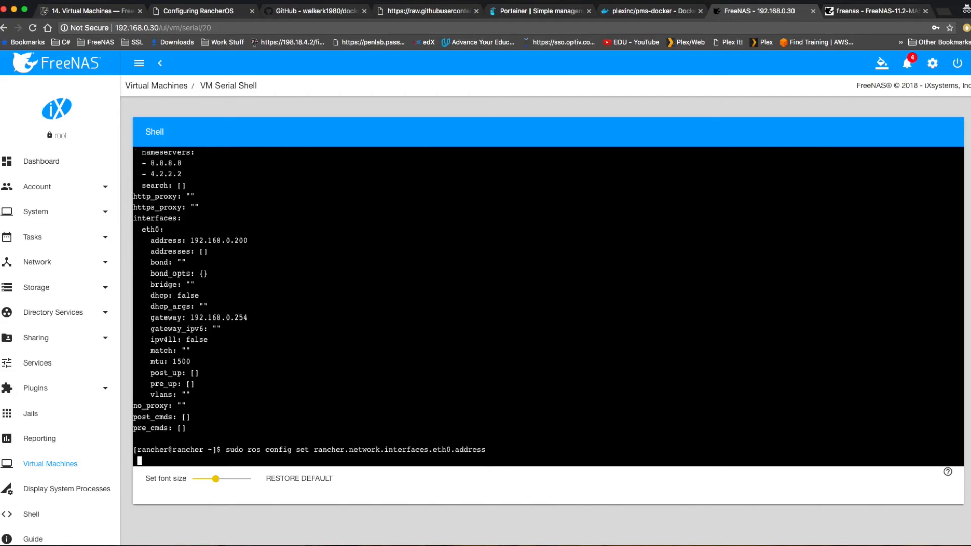
text(192.1)
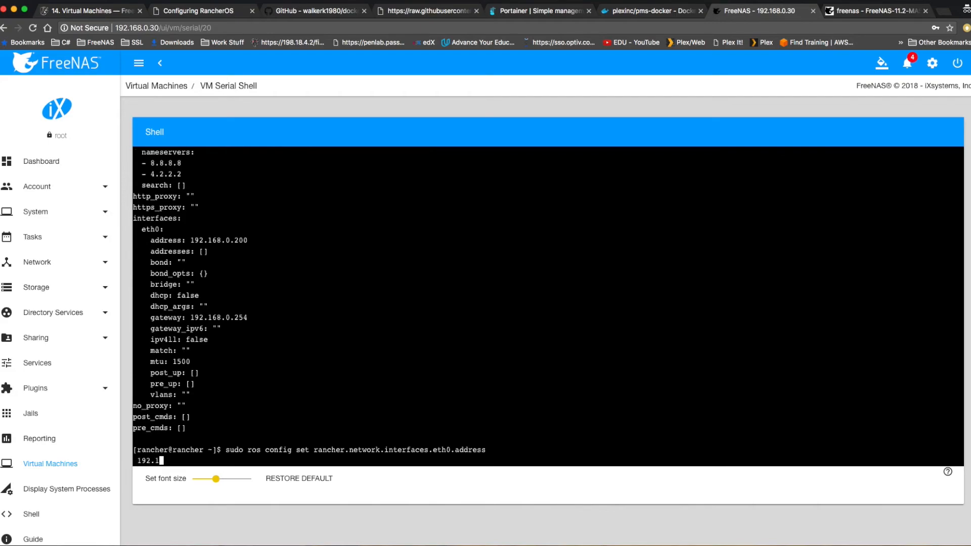
text(68.0.)
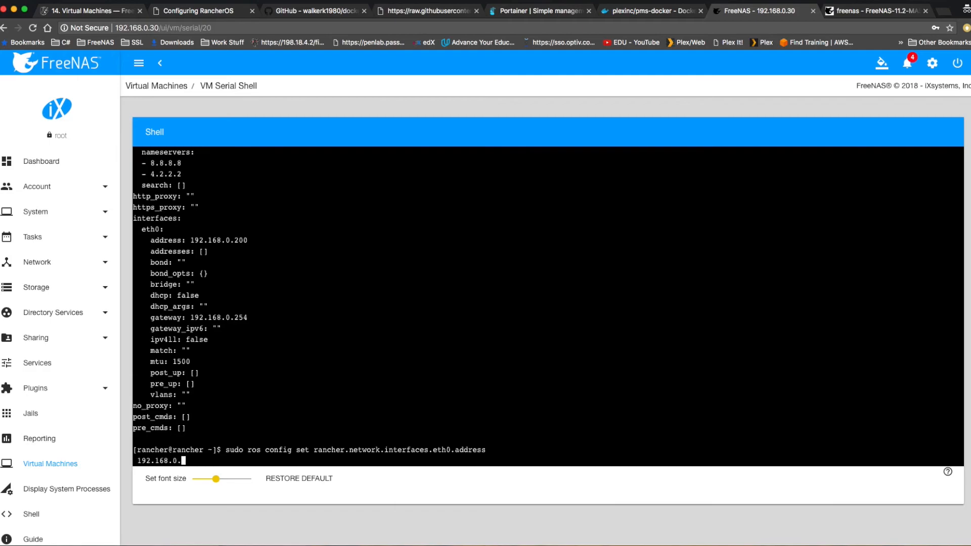
text(00/24)
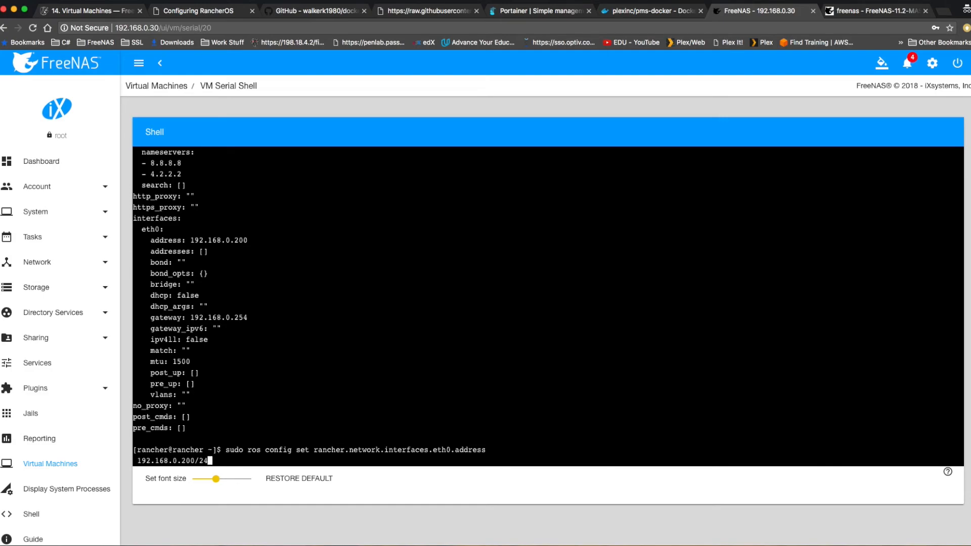
Reboot RancherOS with sudo so the /24 address takes effect
text(sud)
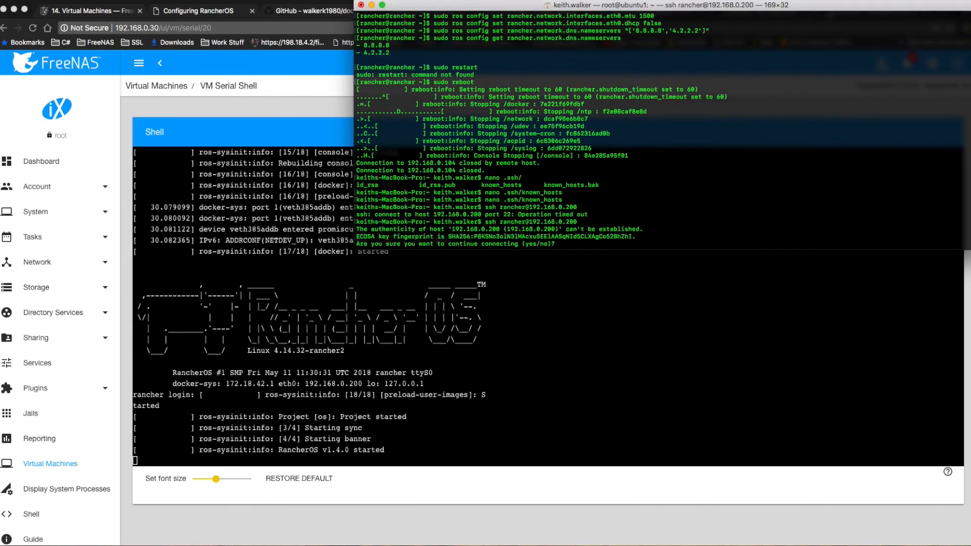
Accept the host key for 192.168.0.200, log in and run 'docker ps' showing no containers
text(yes)
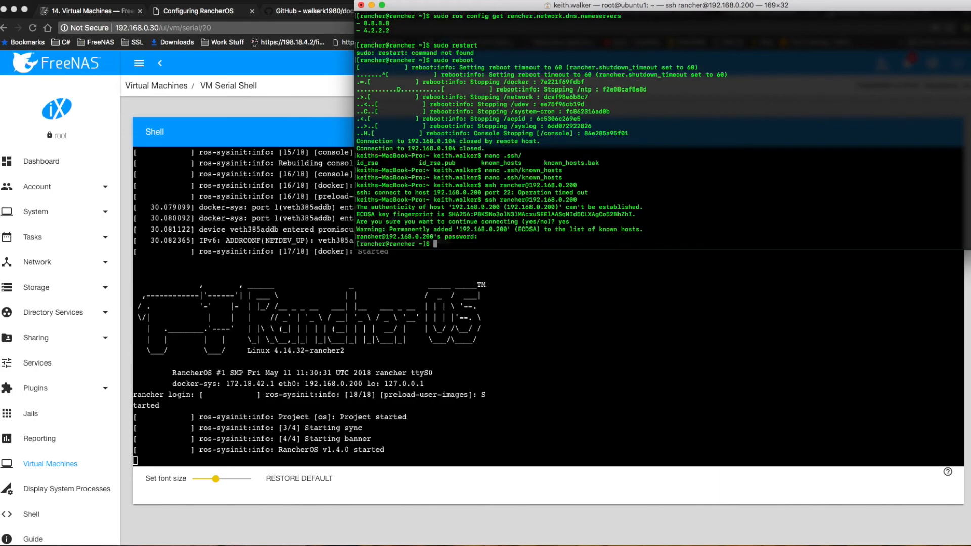
text(dock)
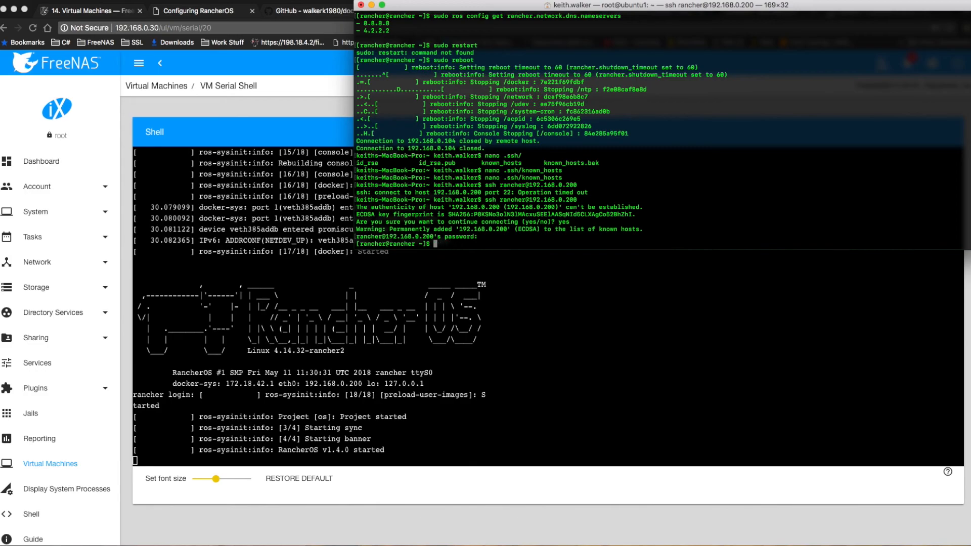
text(docker ps)
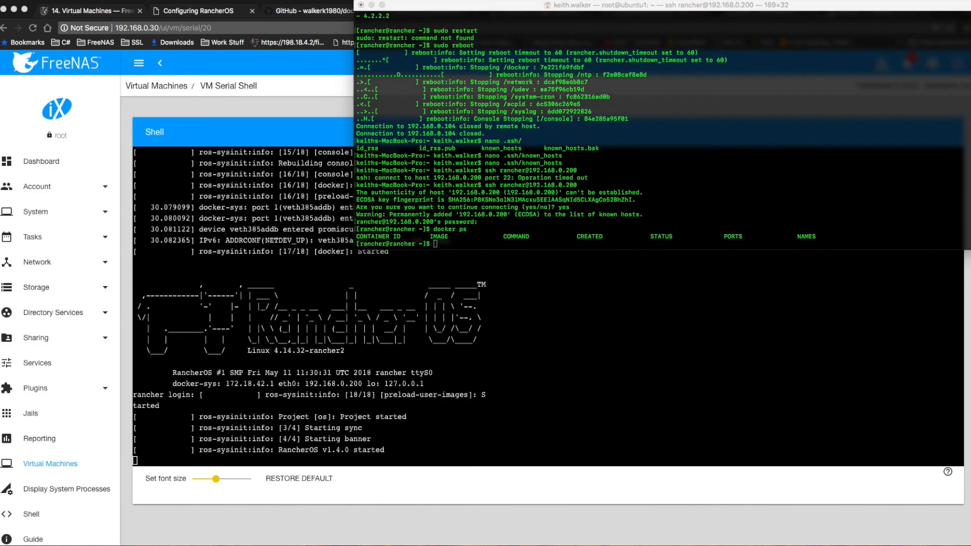